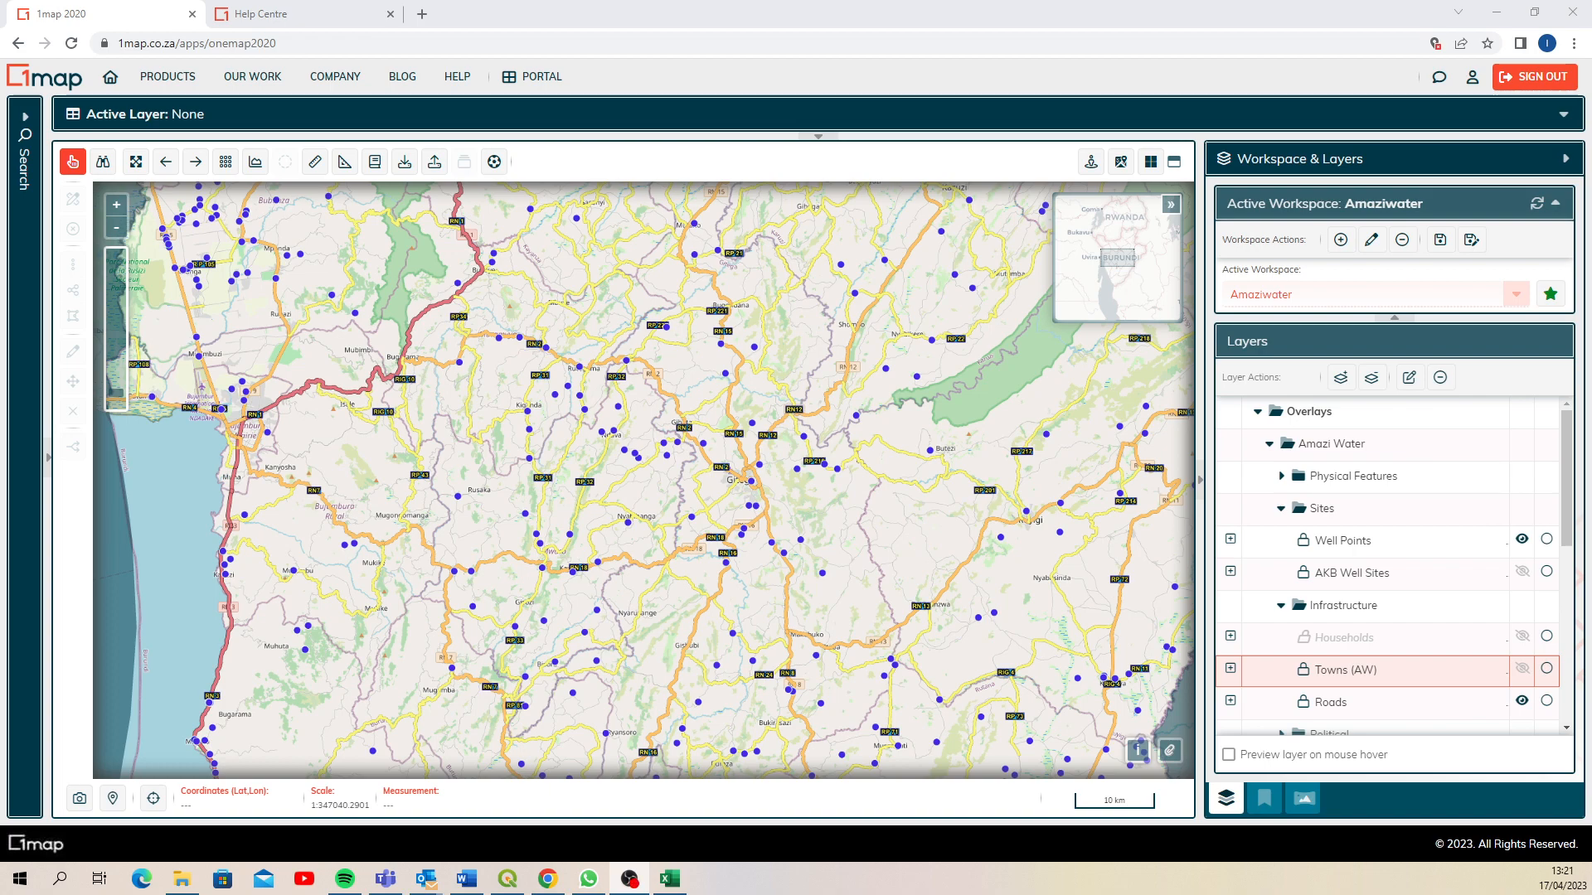
mouse_move(273, 292)
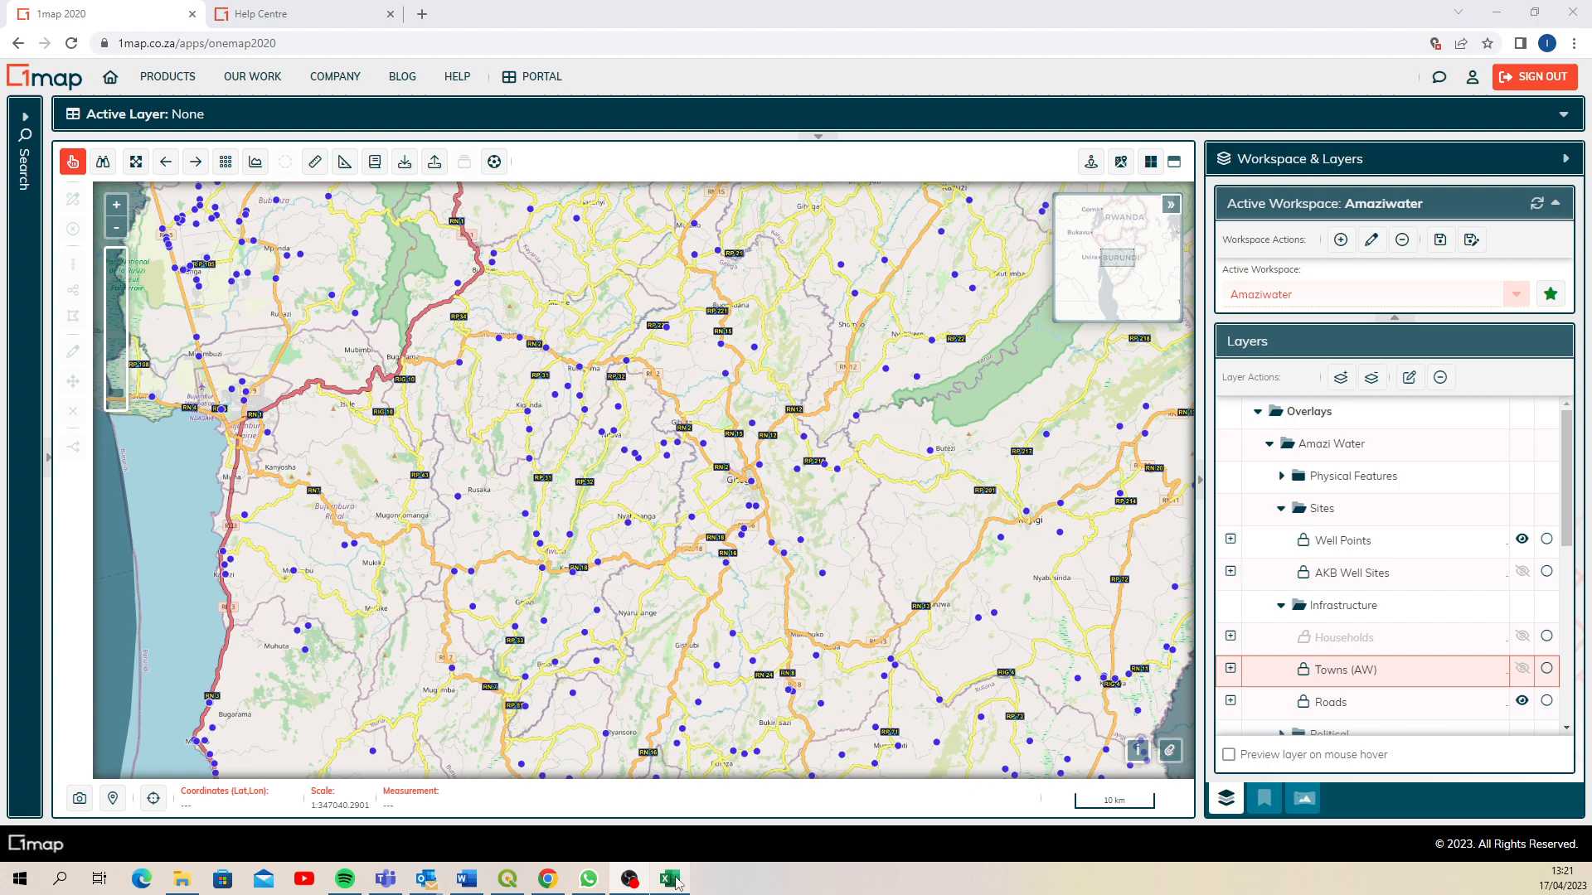
Show coords.csv with points A and B in Excel, then return to QGIS
click(669, 879)
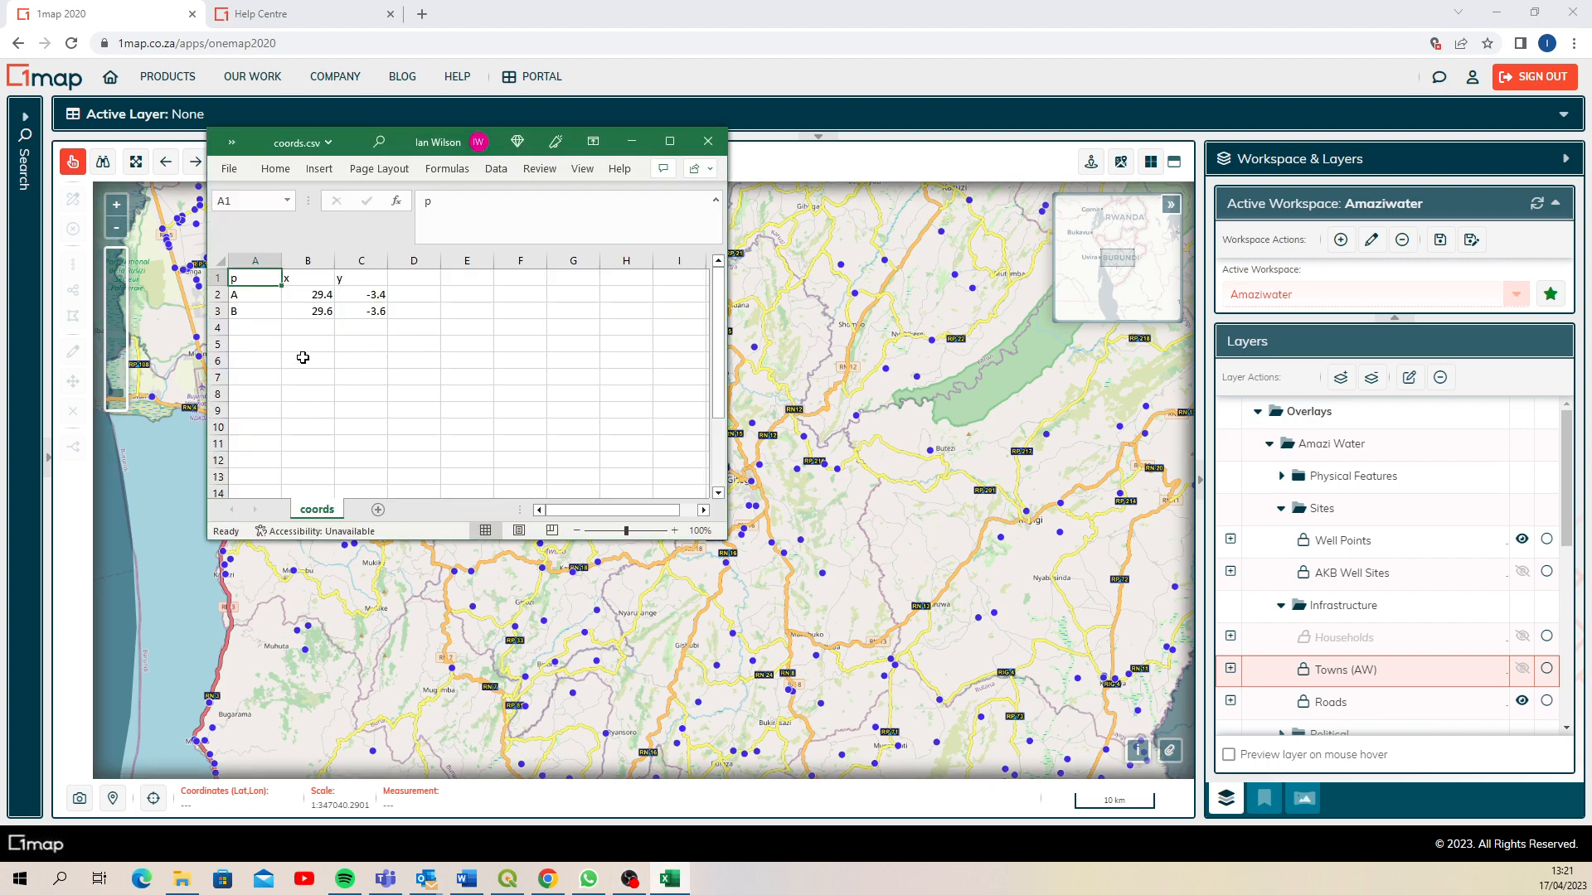
mouse_move(252, 310)
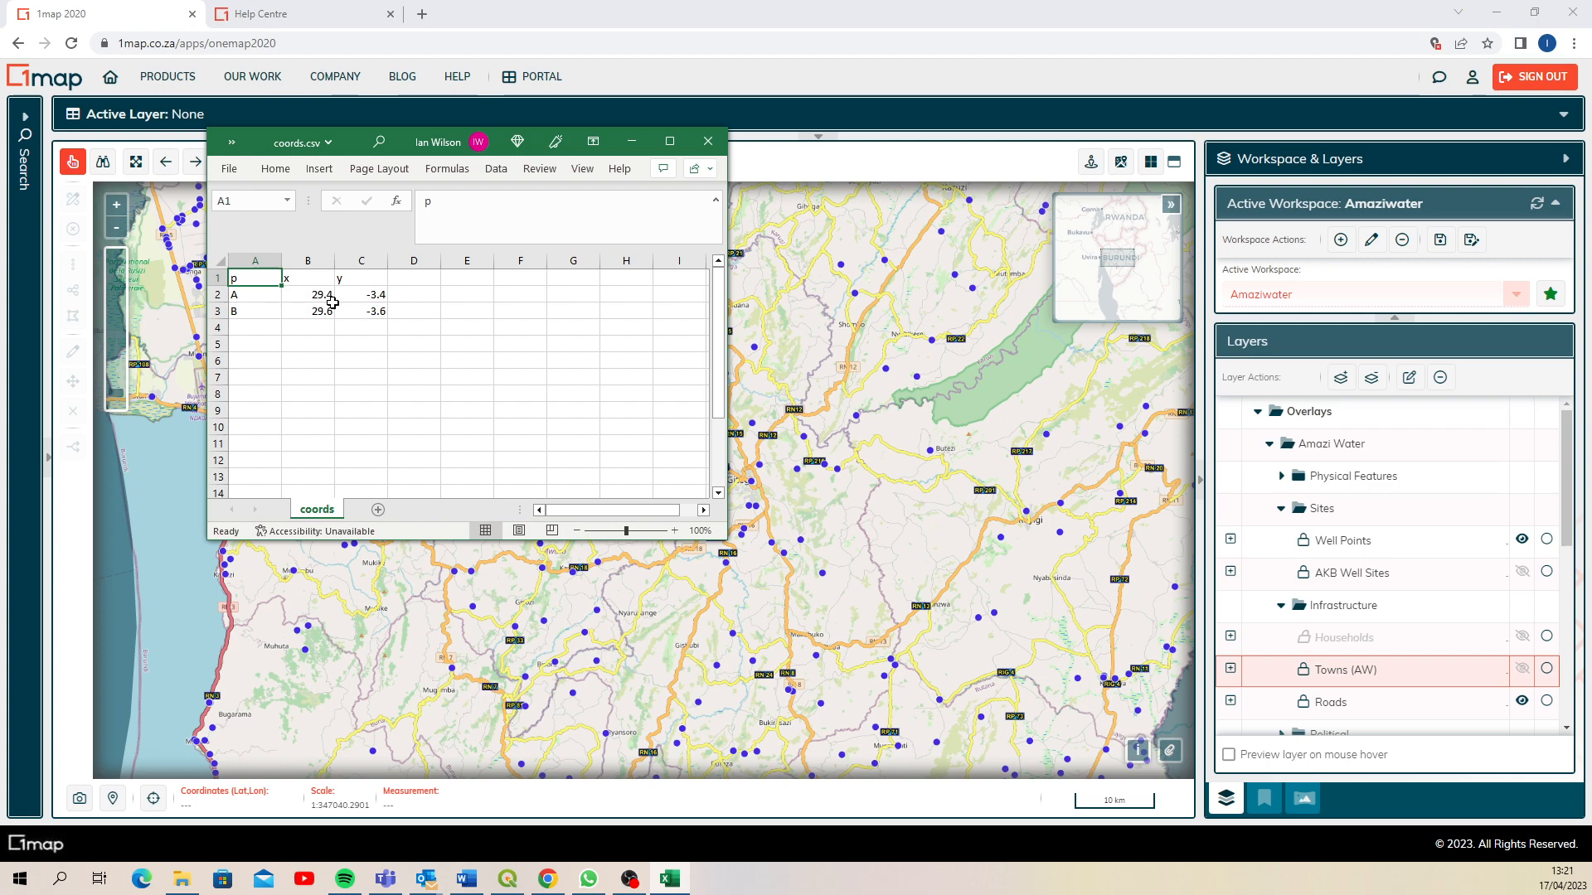
click(507, 878)
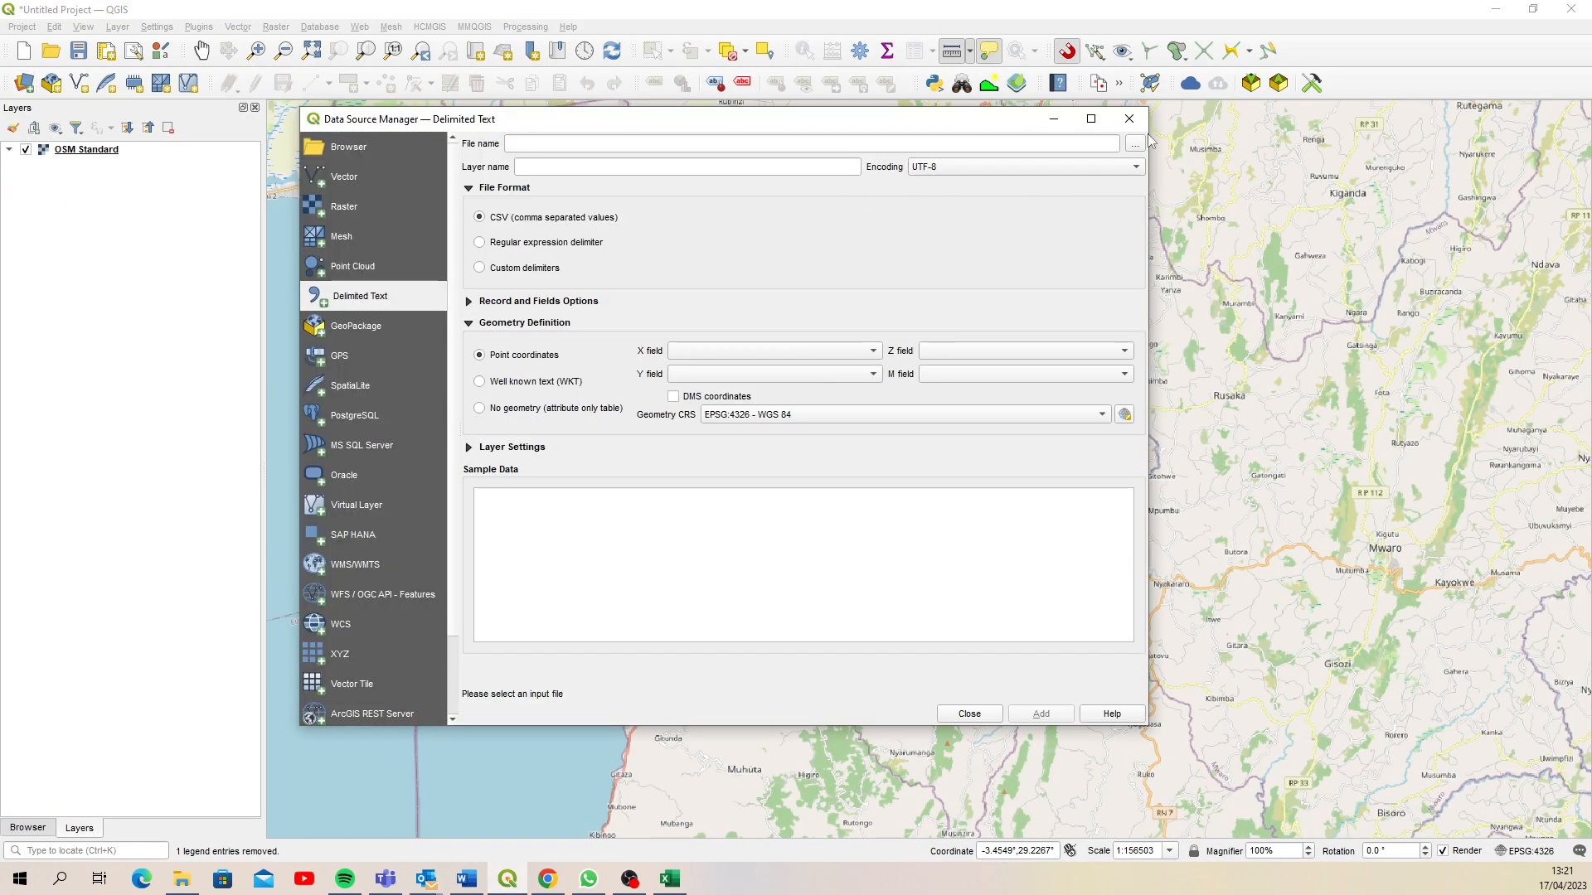
Add coords.csv as a delimited-text point layer with decimal x and y fields
click(1134, 143)
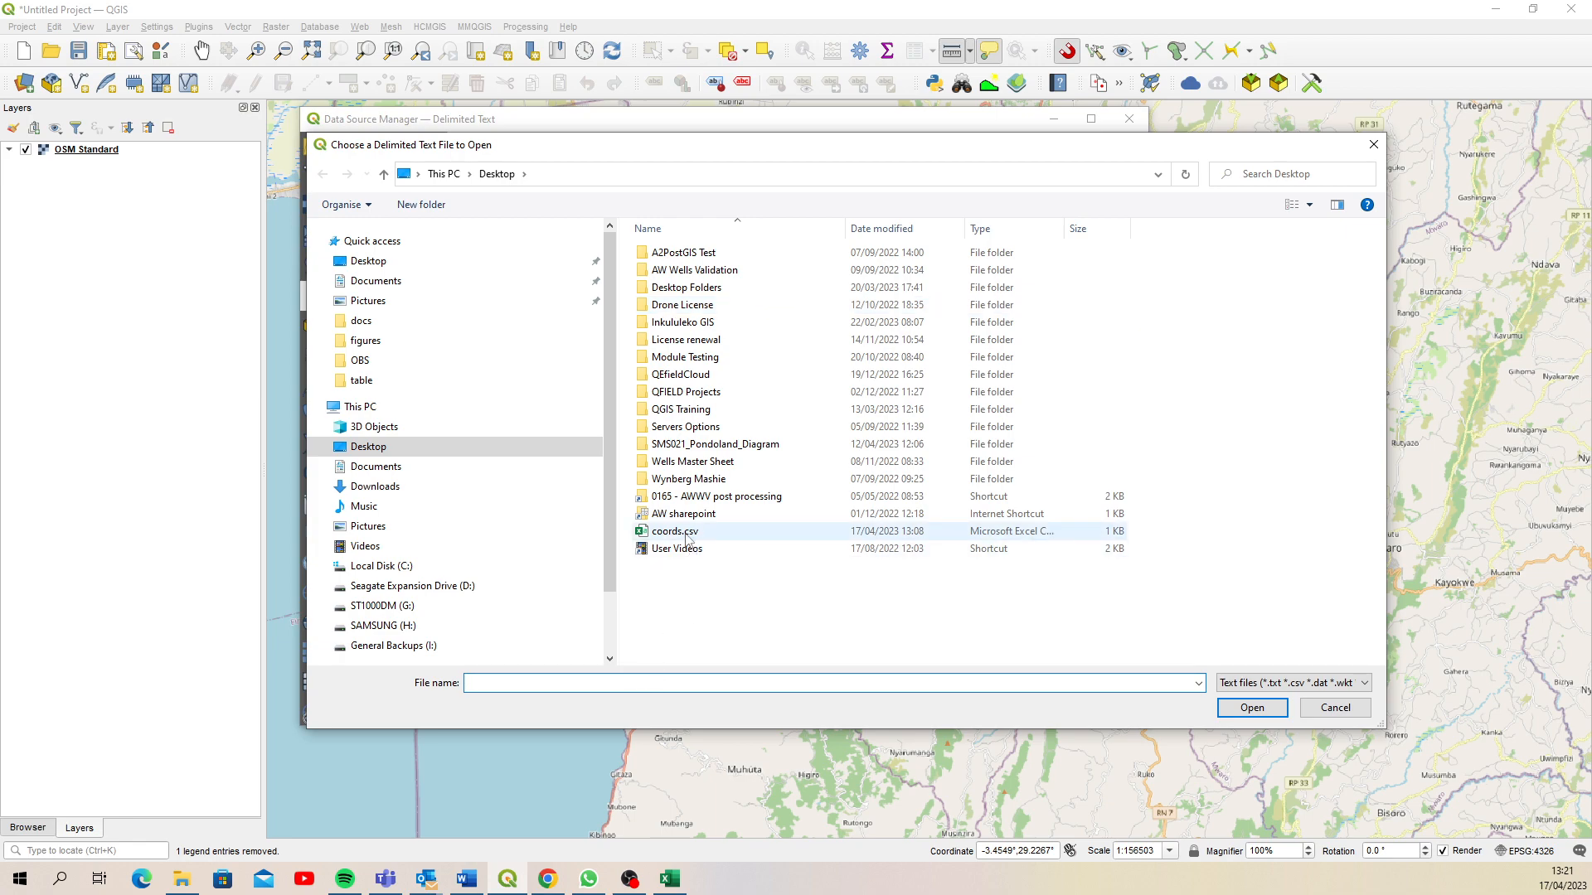
click(1251, 708)
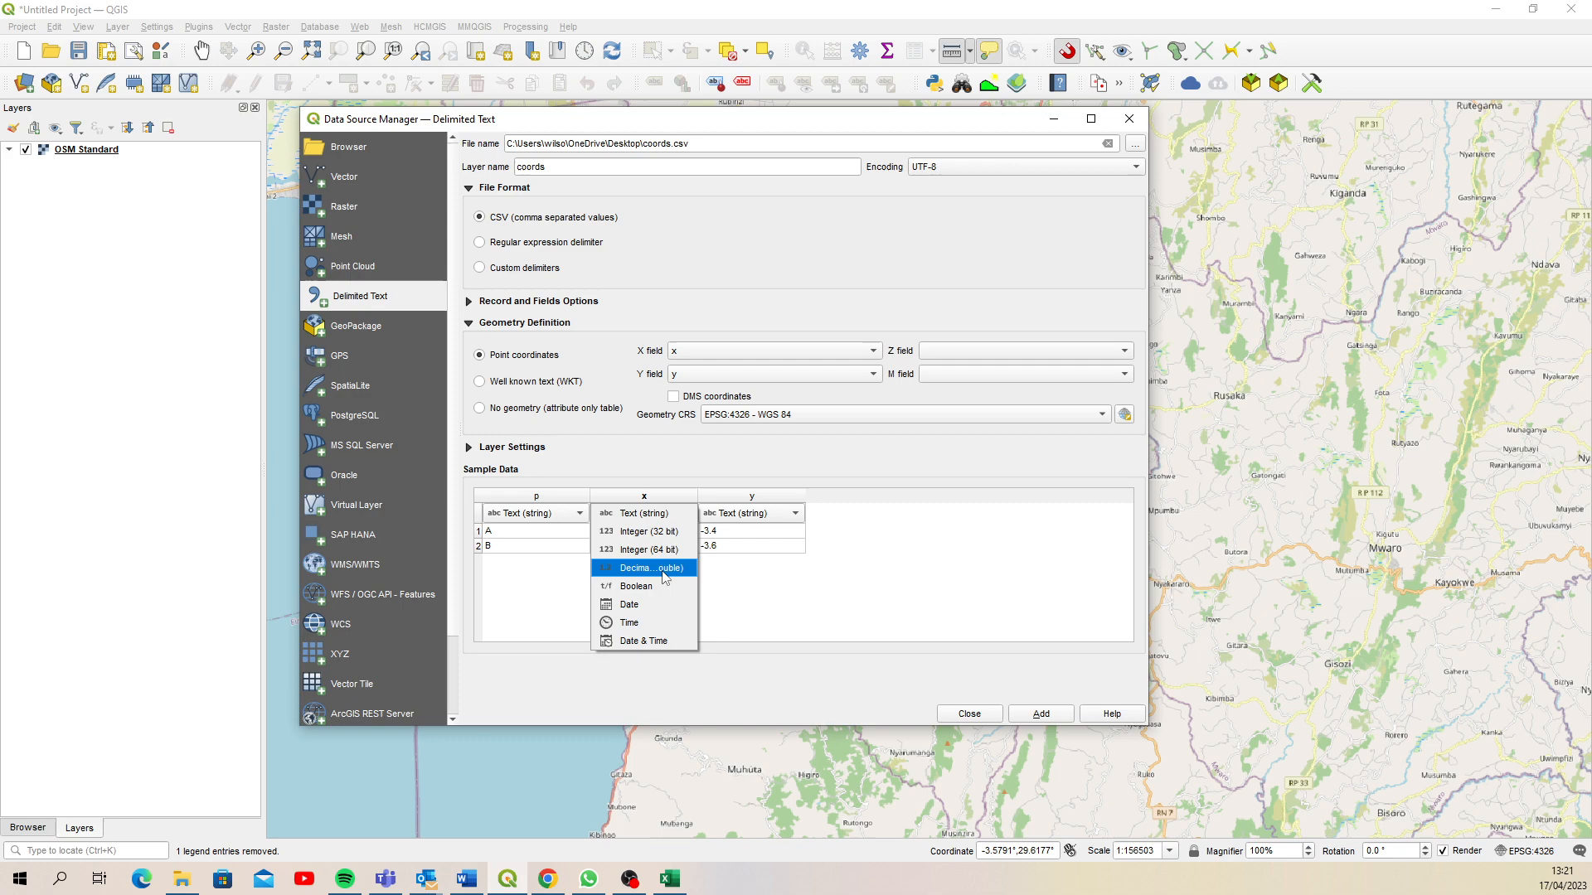
click(644, 567)
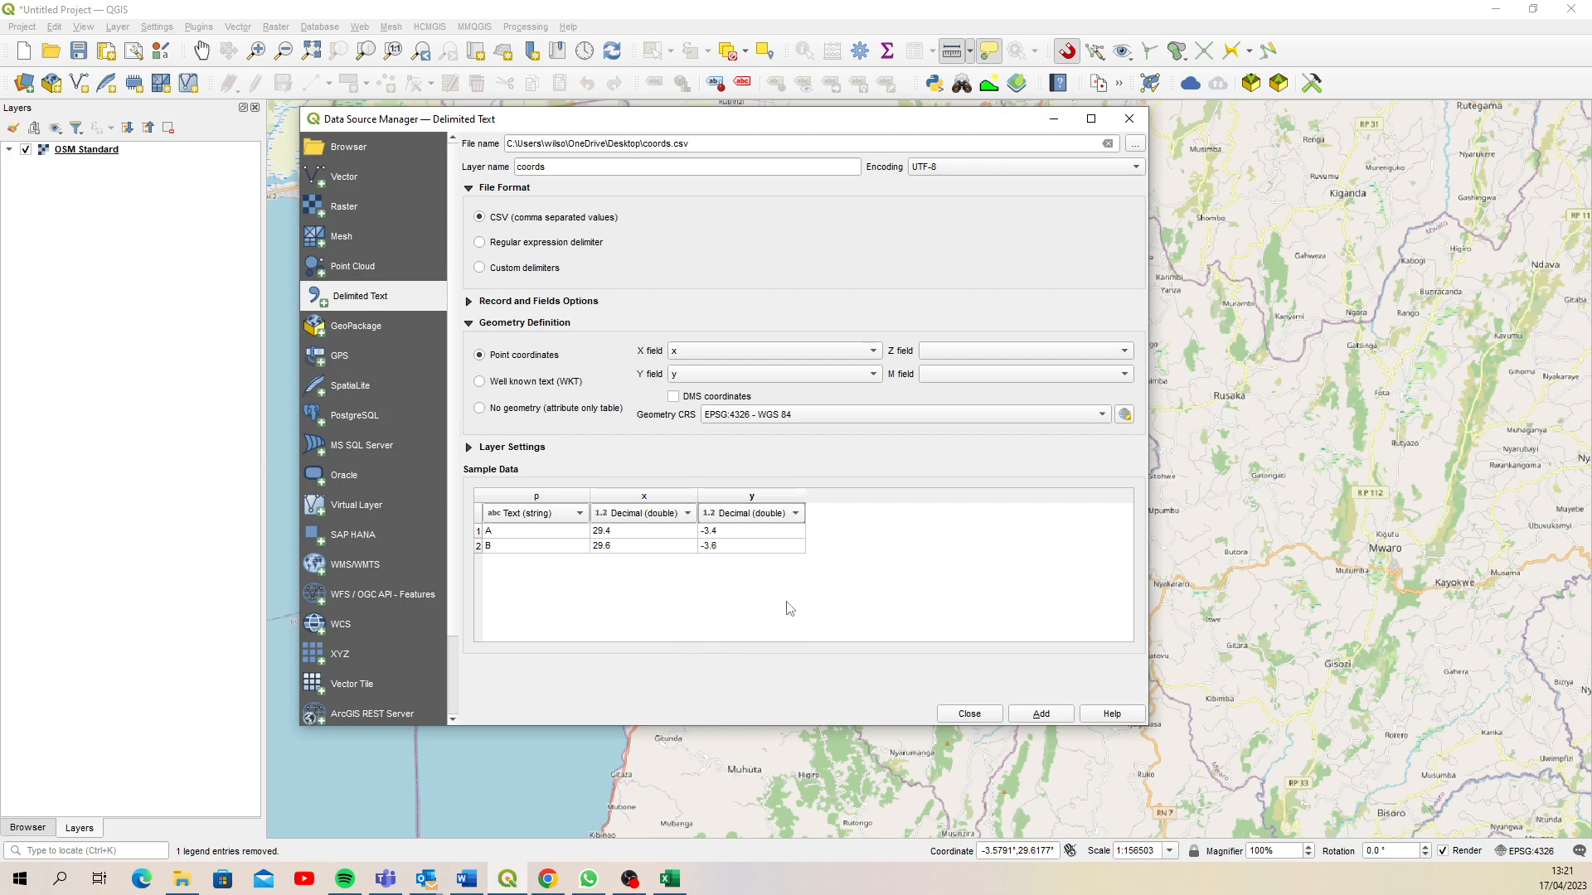
click(1040, 713)
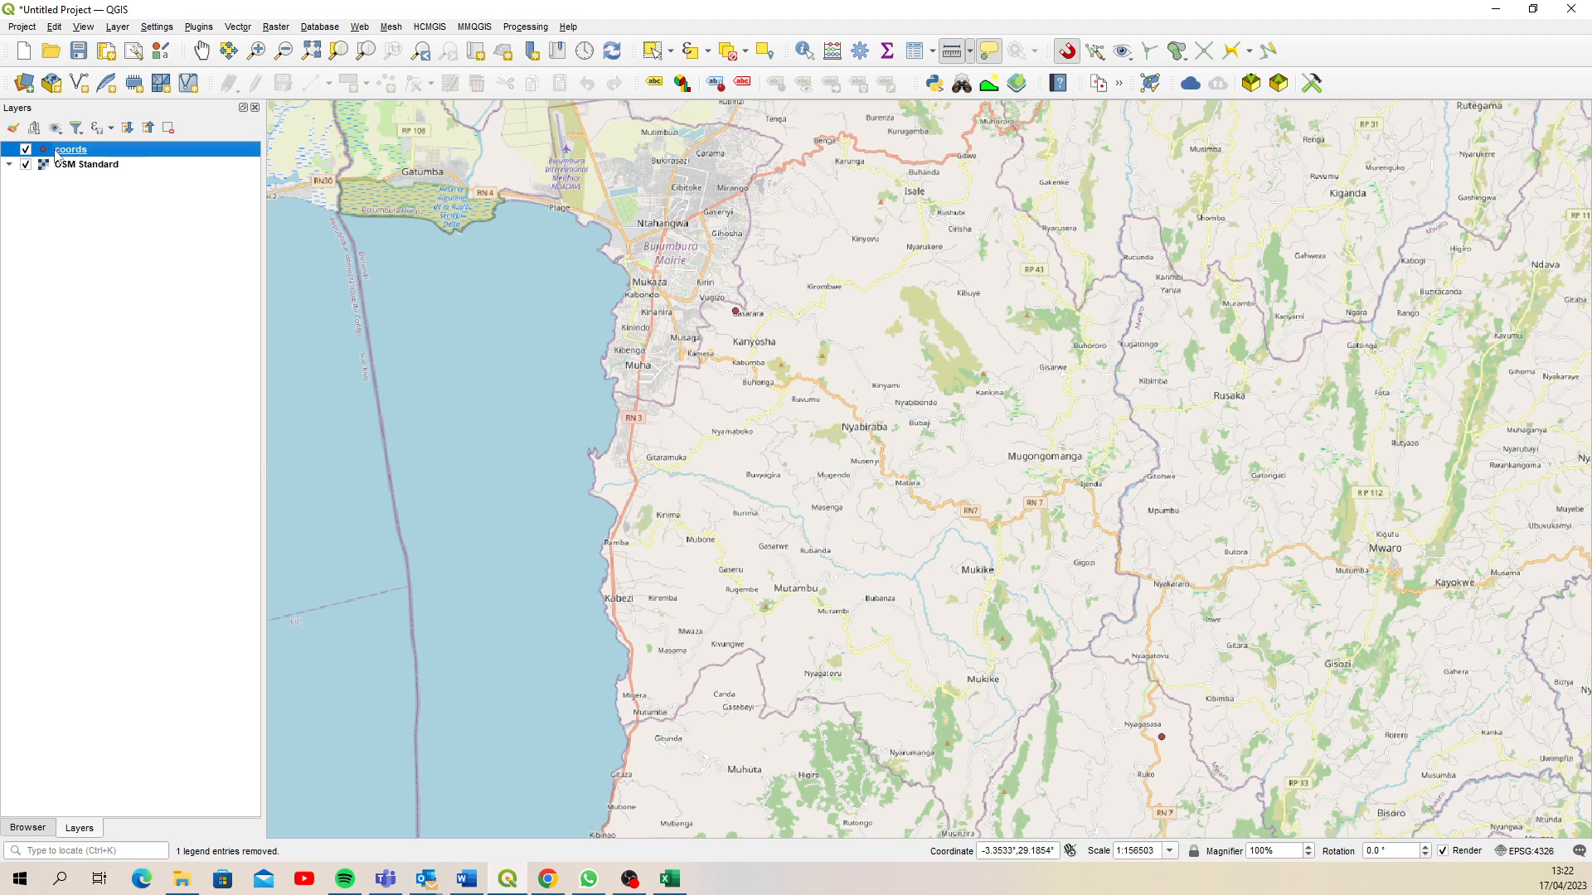
Restyle the coords layer's points as larger cyan circle markers
double_click(69, 149)
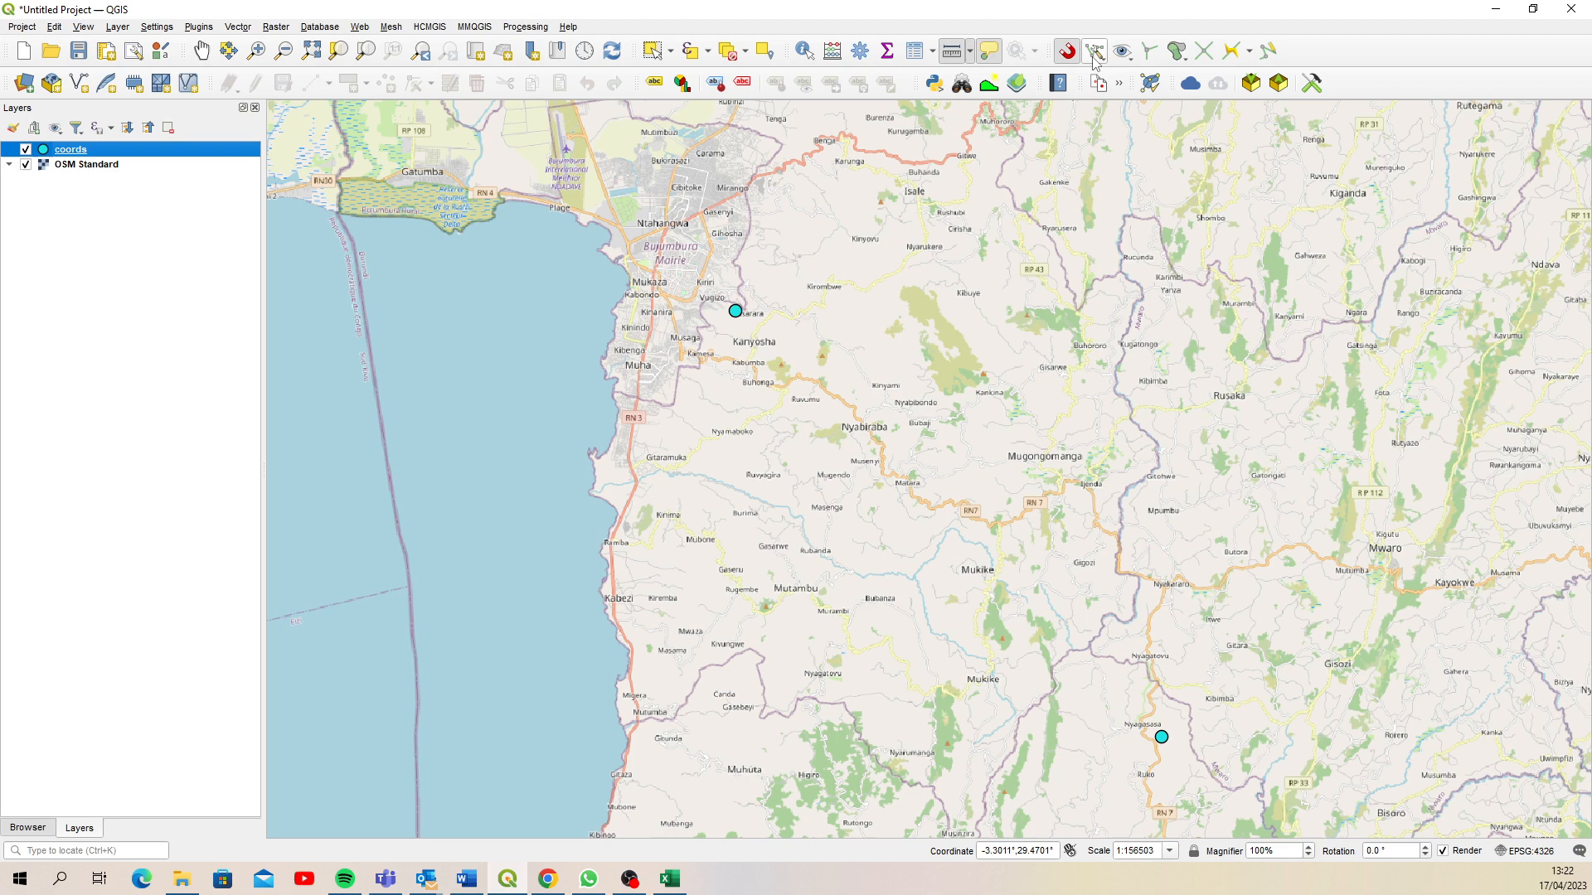
Enable snapping to the coords layer and measure the two points about 30,094.639 m apart
click(1094, 49)
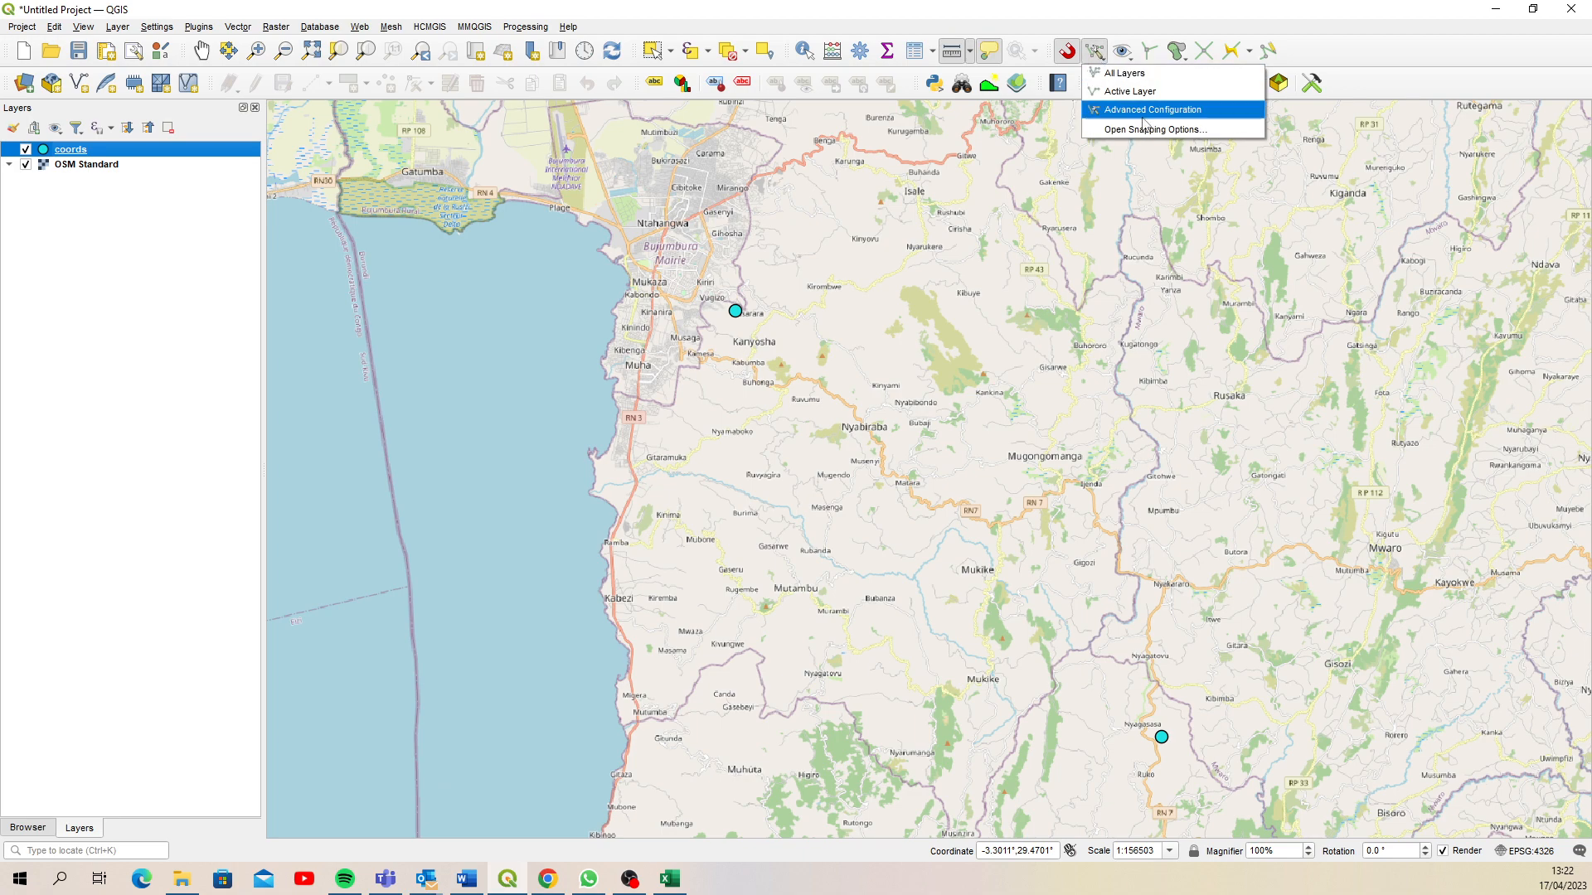
click(1154, 130)
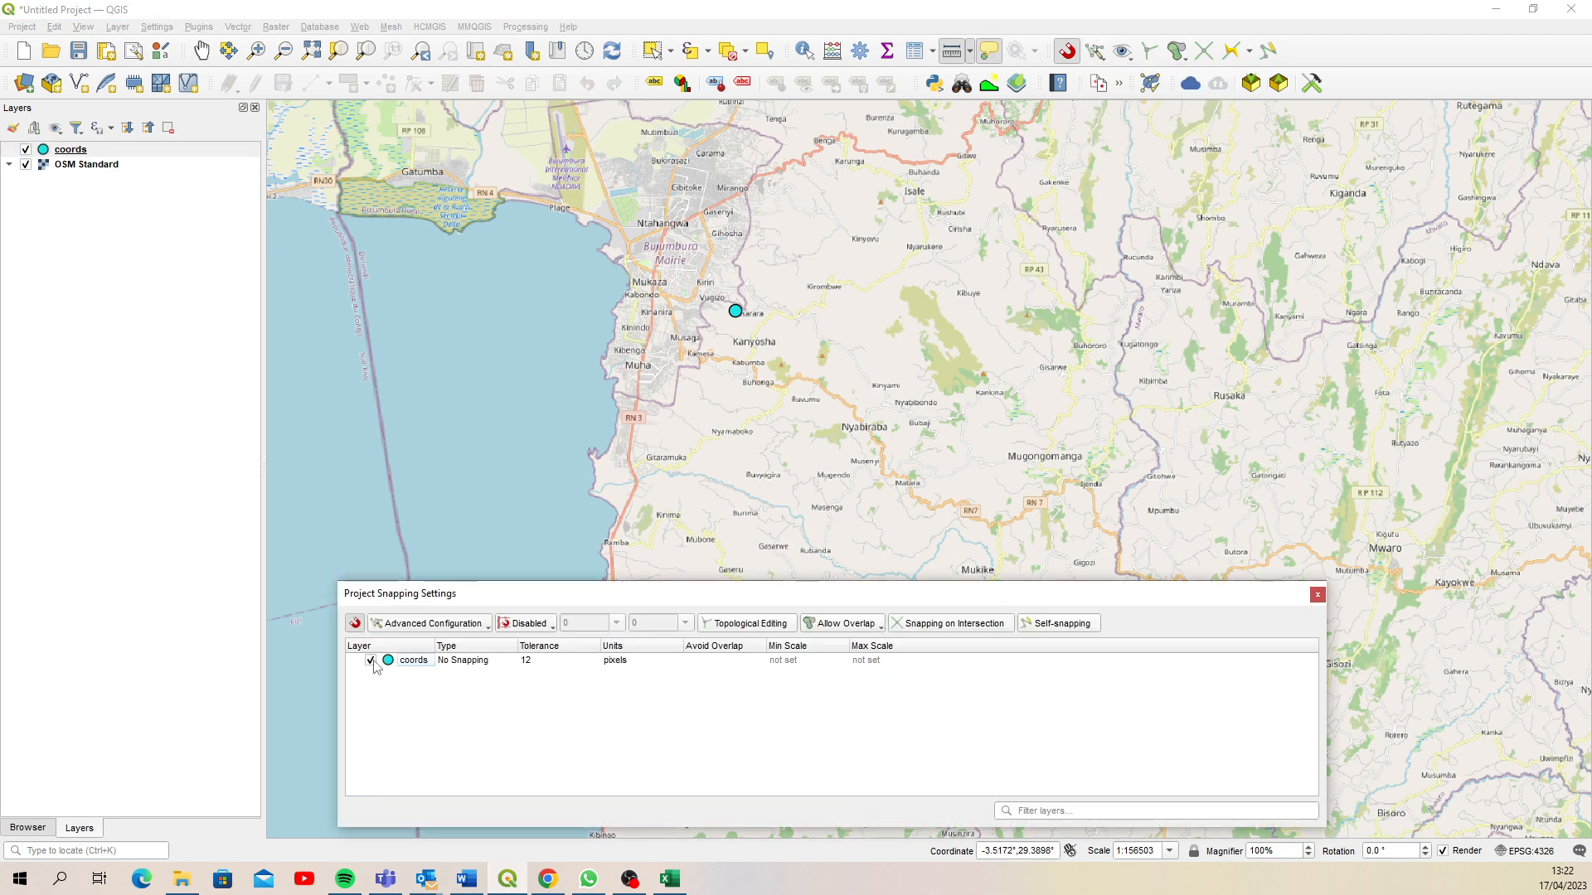
click(475, 660)
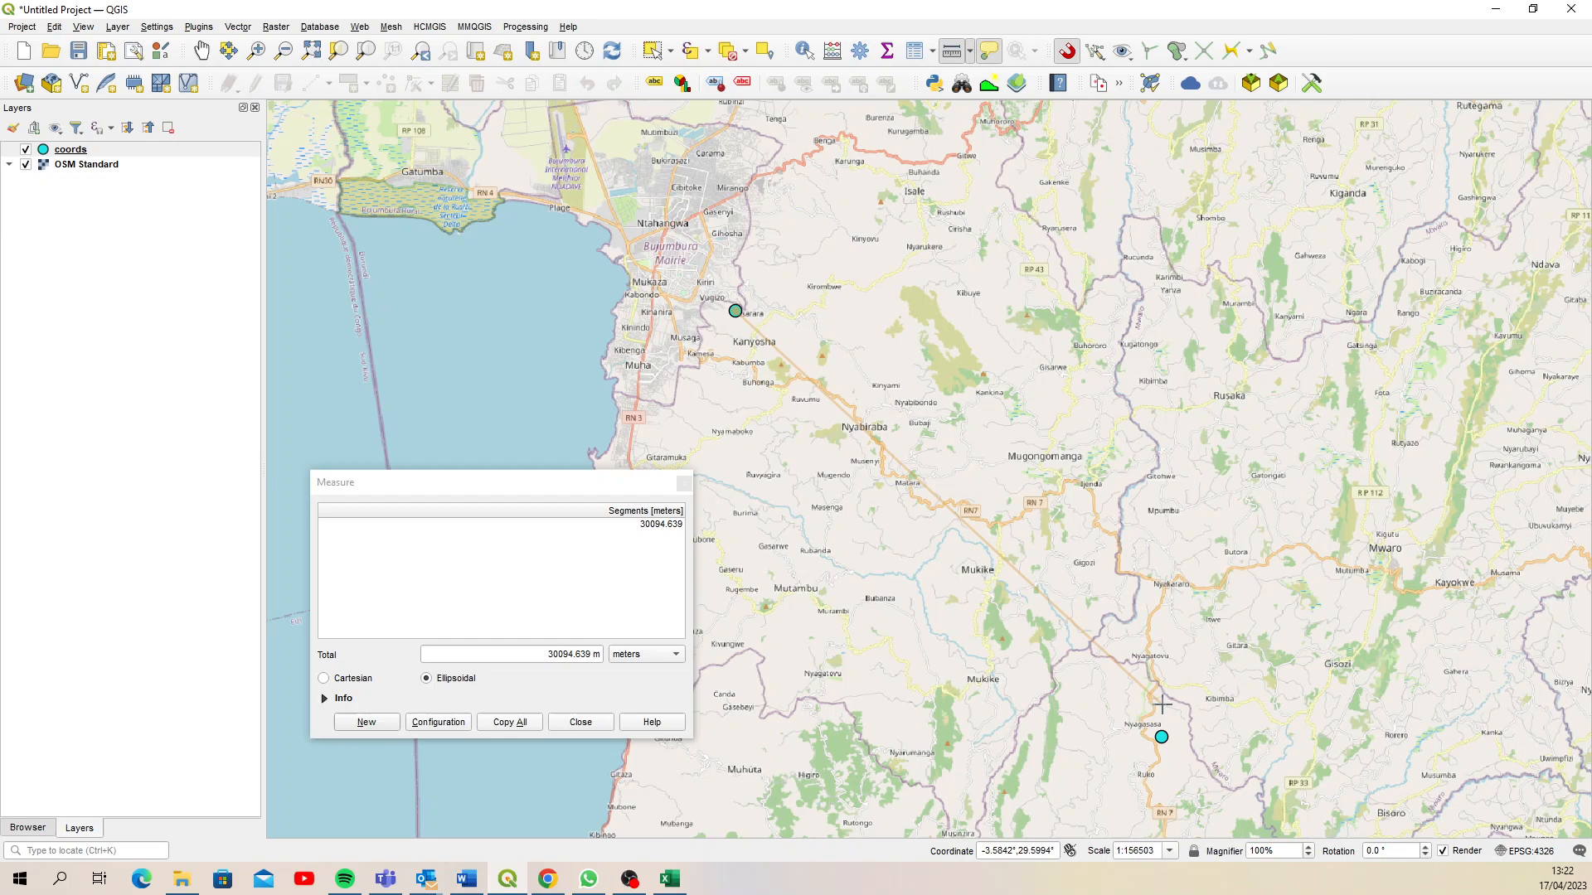
click(1159, 737)
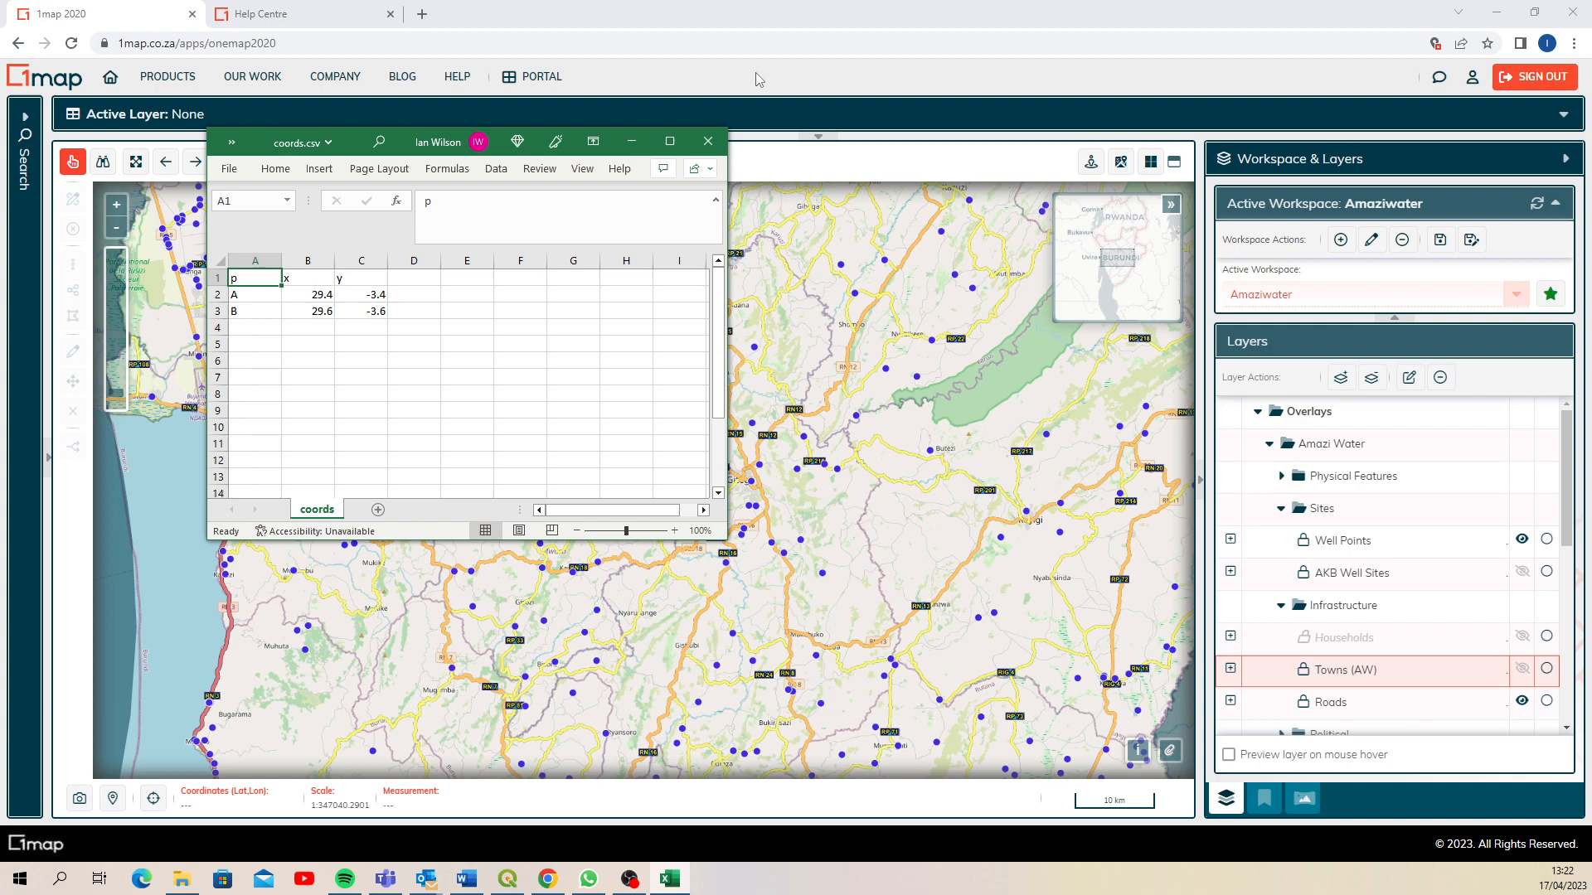
Start Measure by line and zoom the 1map view to point A at -3.4, 29.4
click(708, 141)
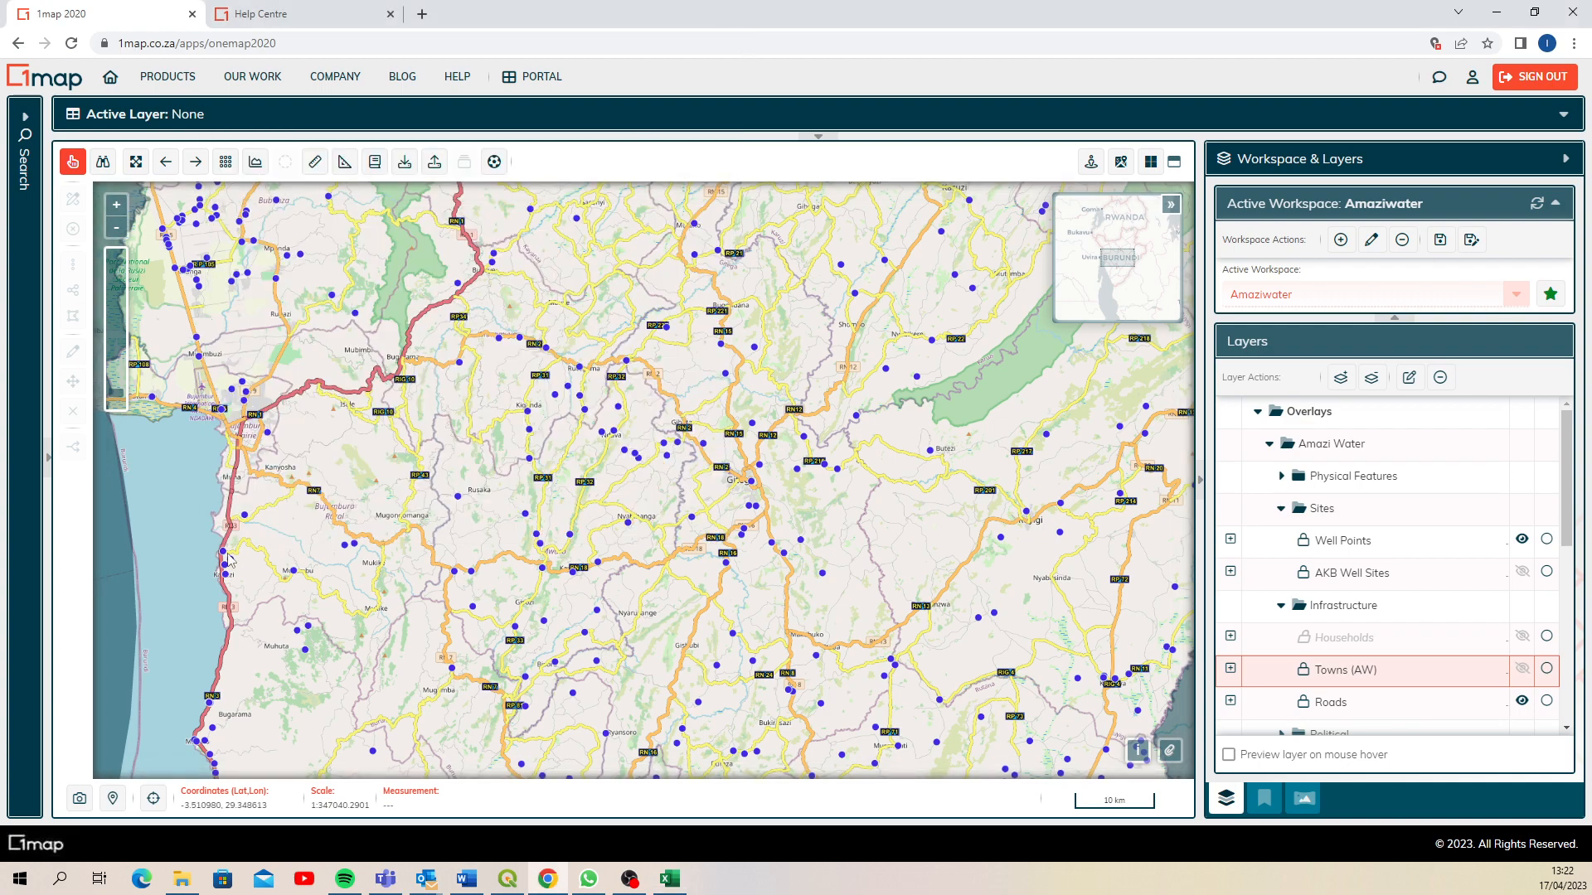
mouse_move(315, 163)
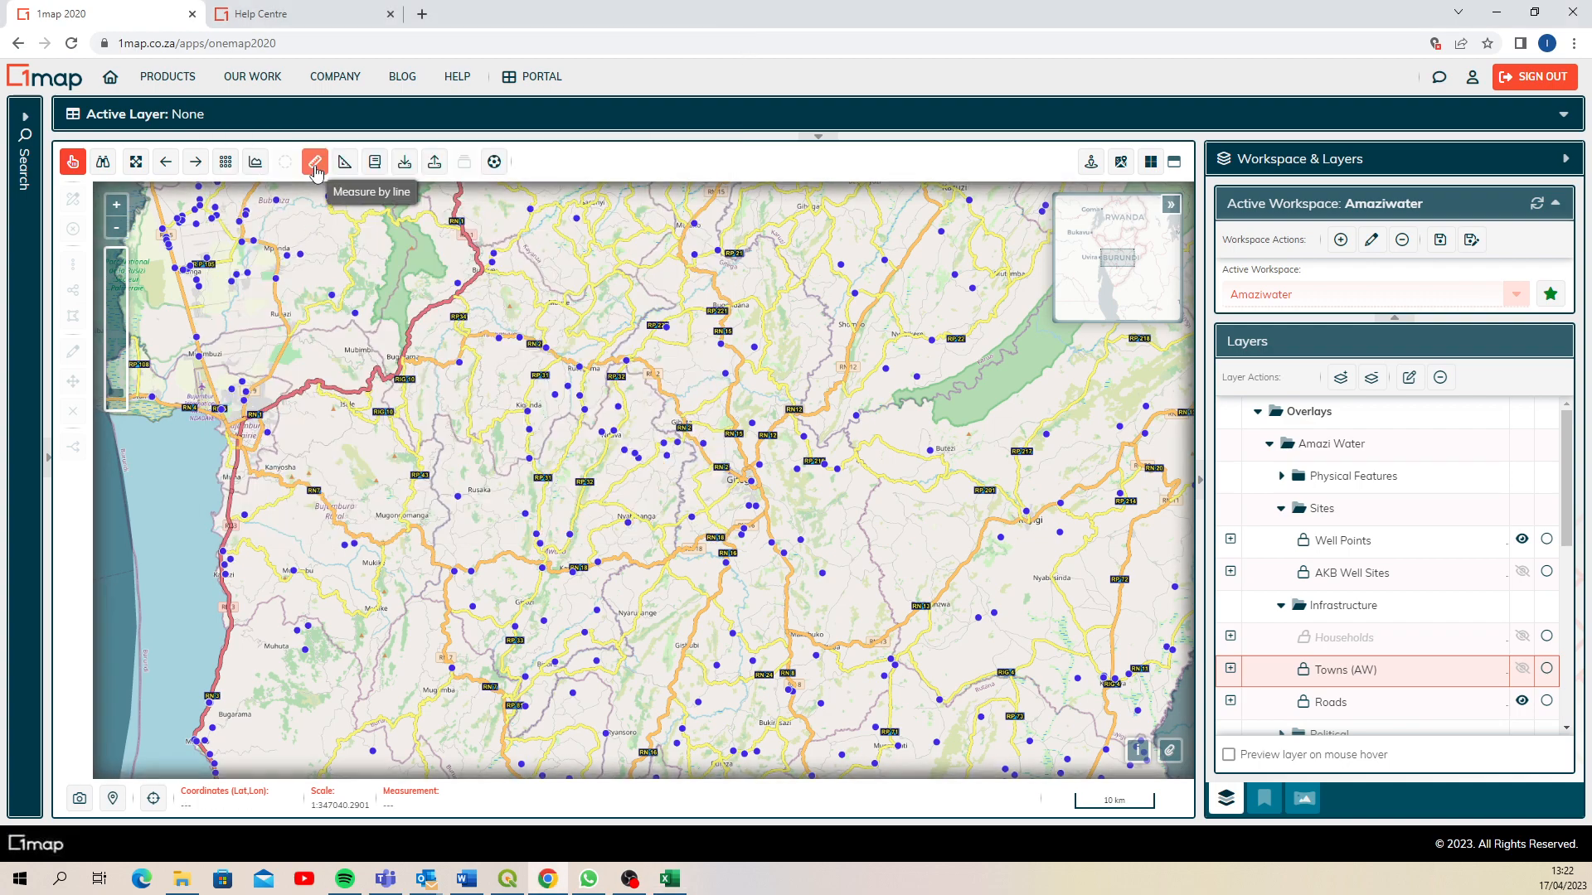
click(315, 163)
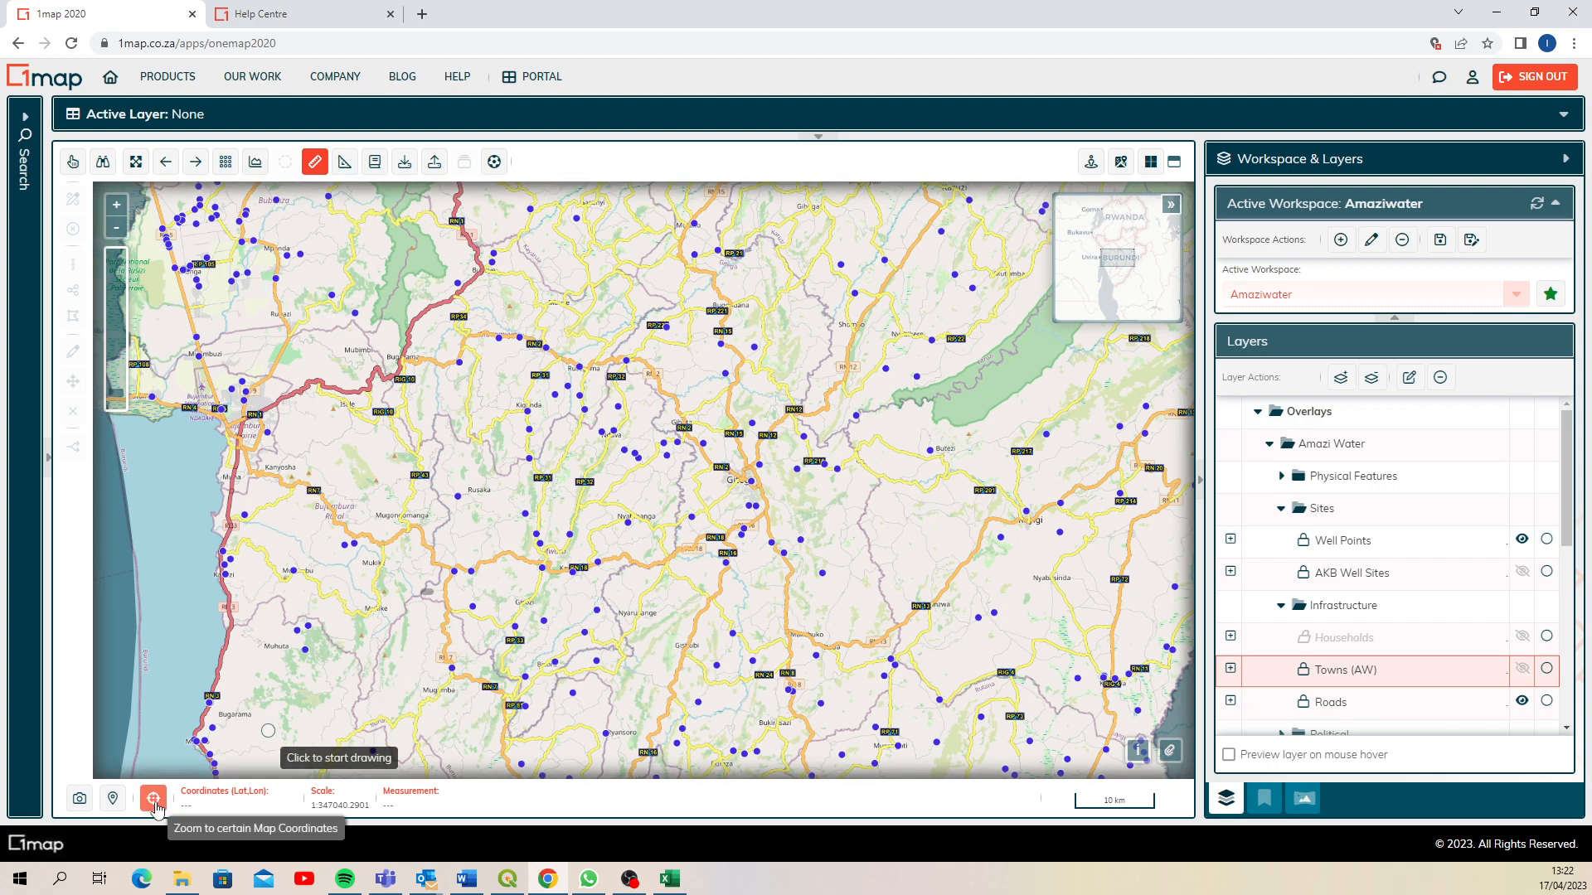
click(152, 799)
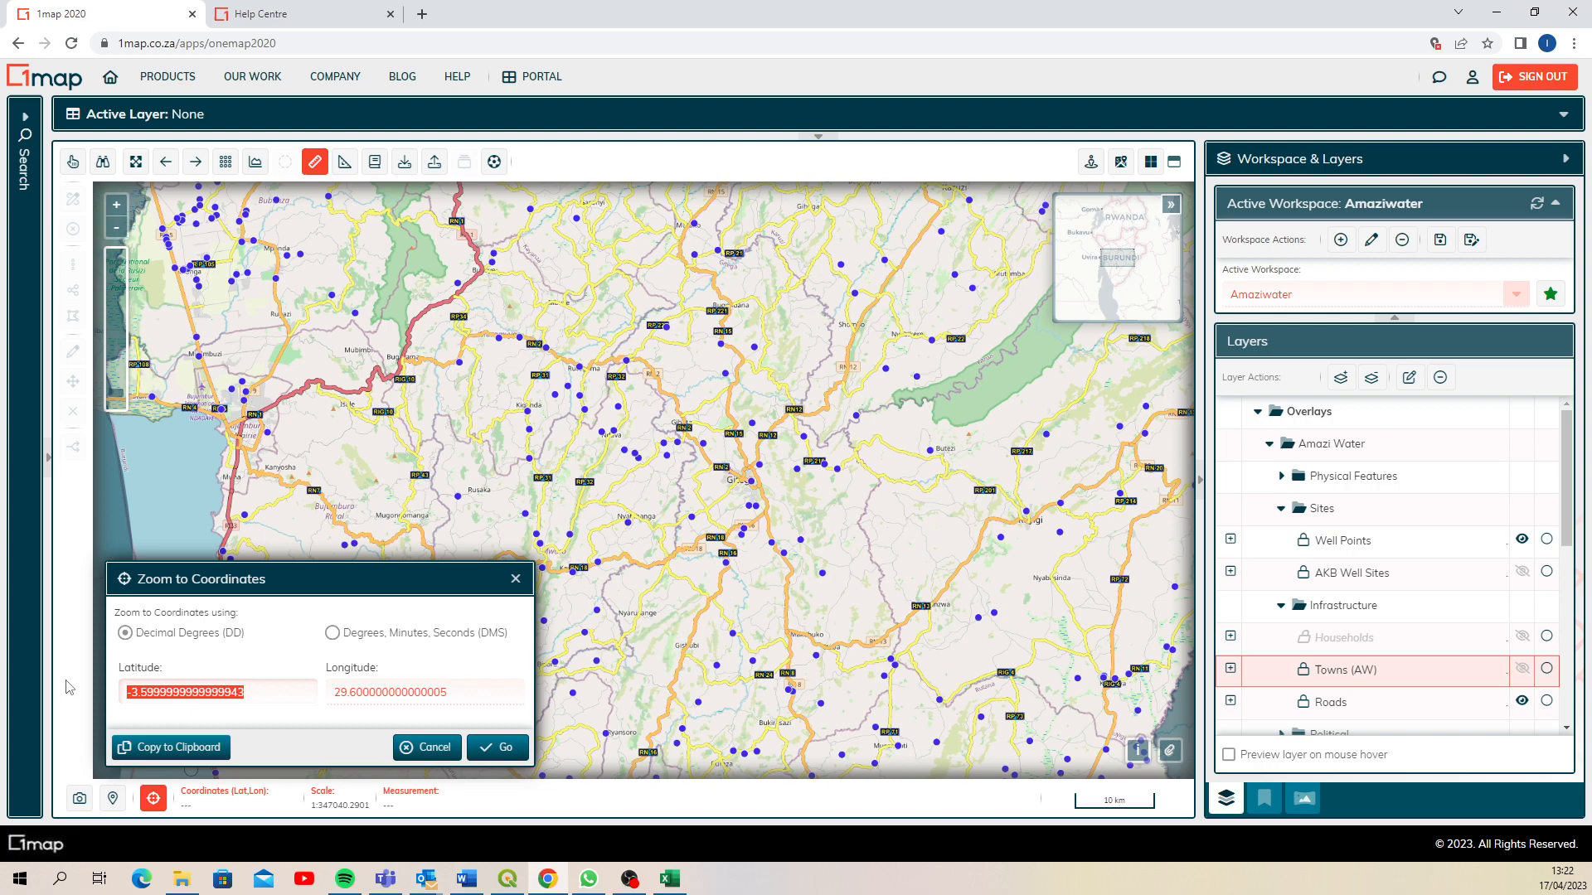
text(-3.4)
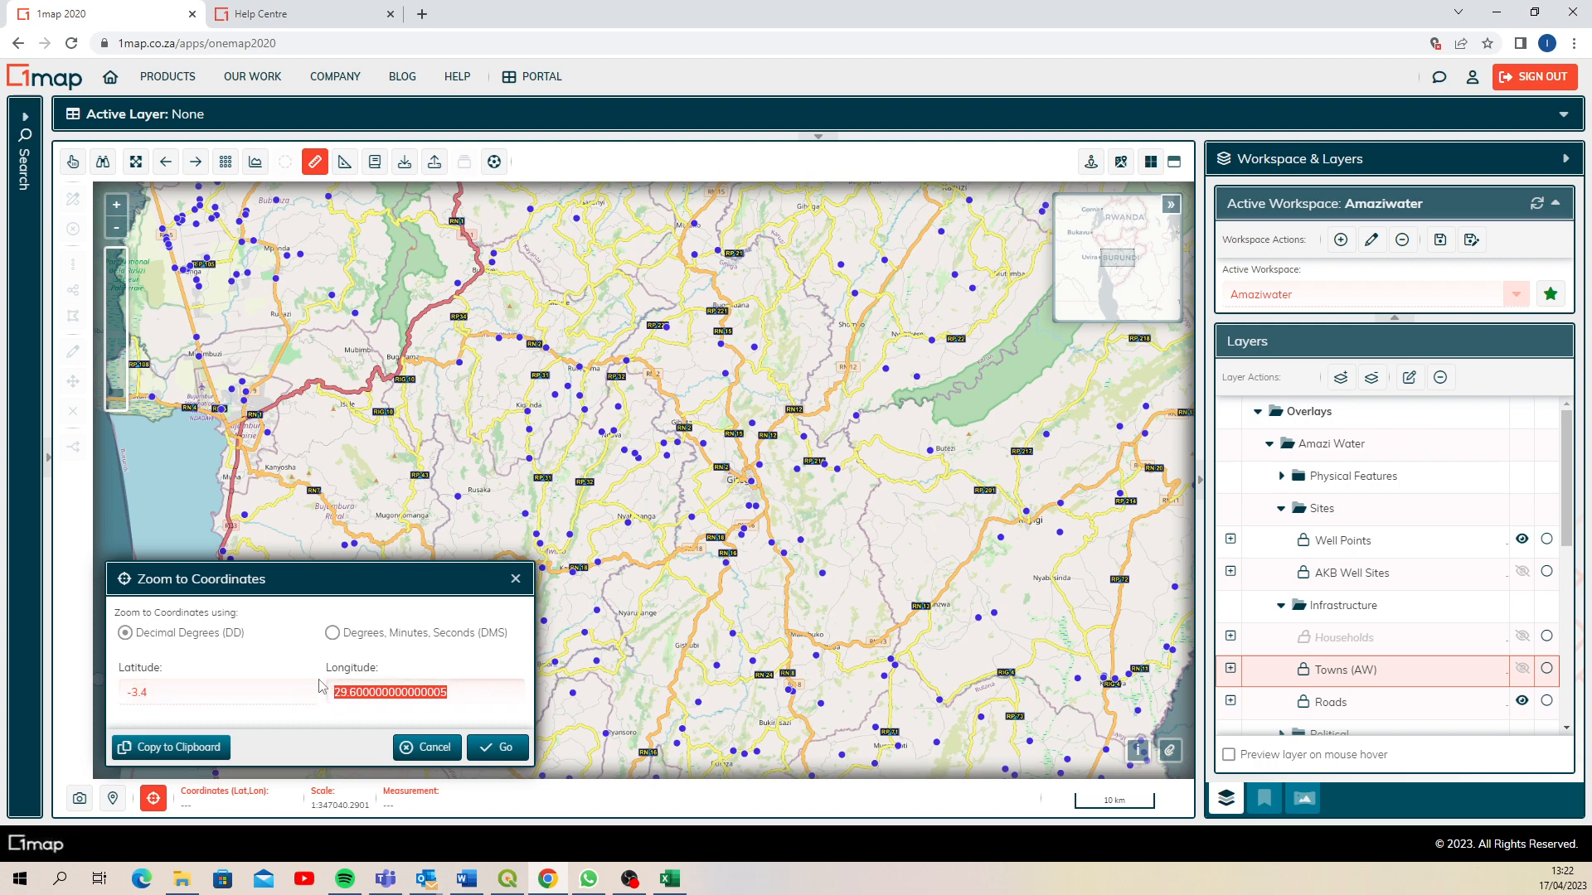
text(29.4)
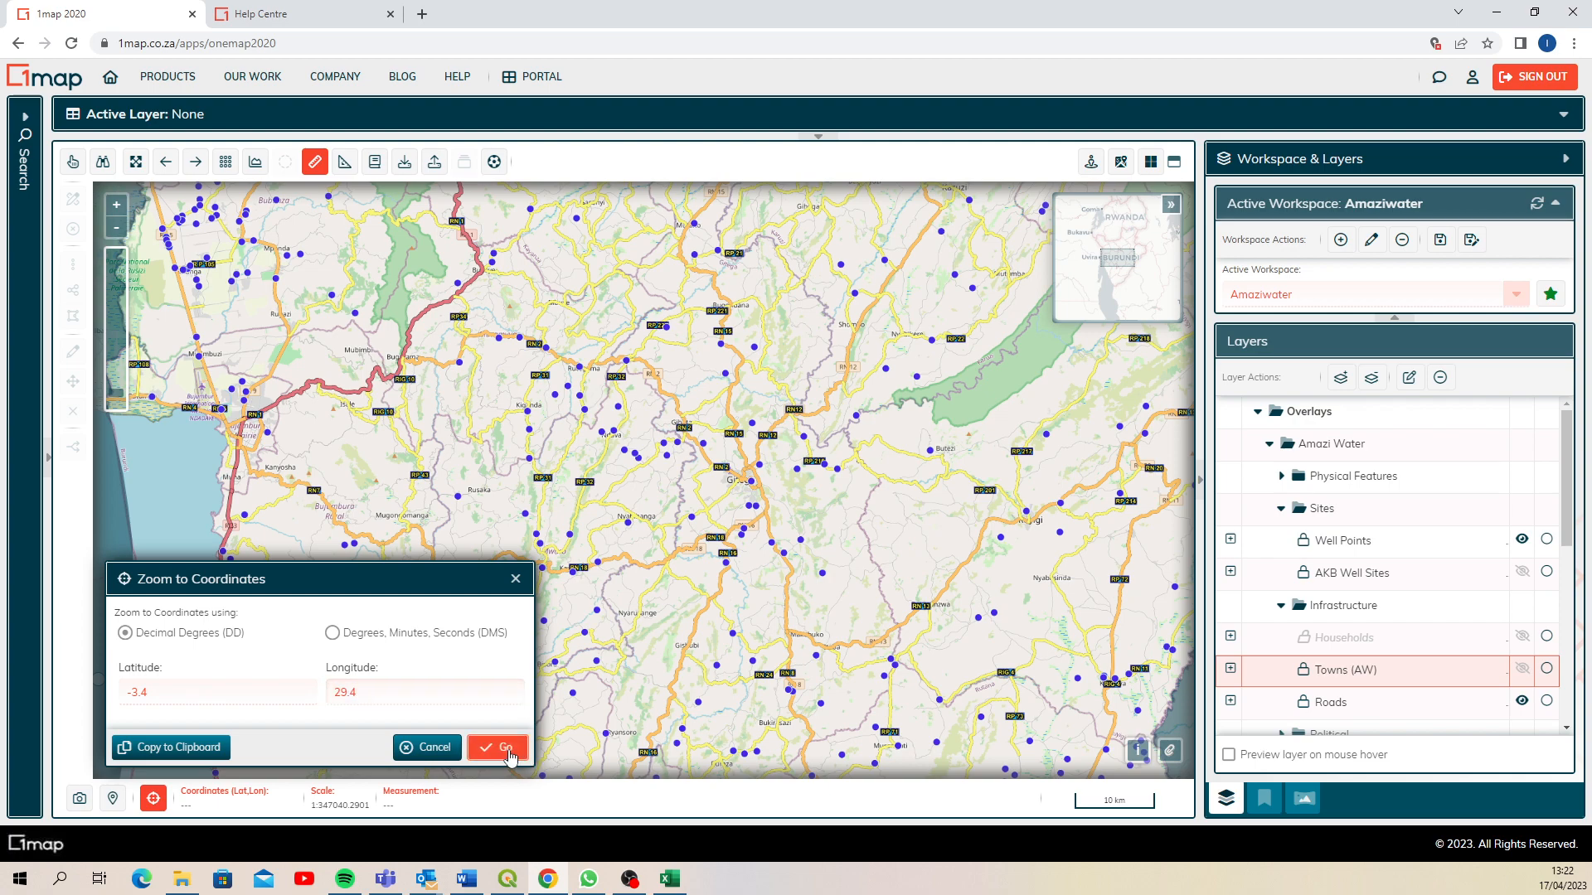
click(499, 748)
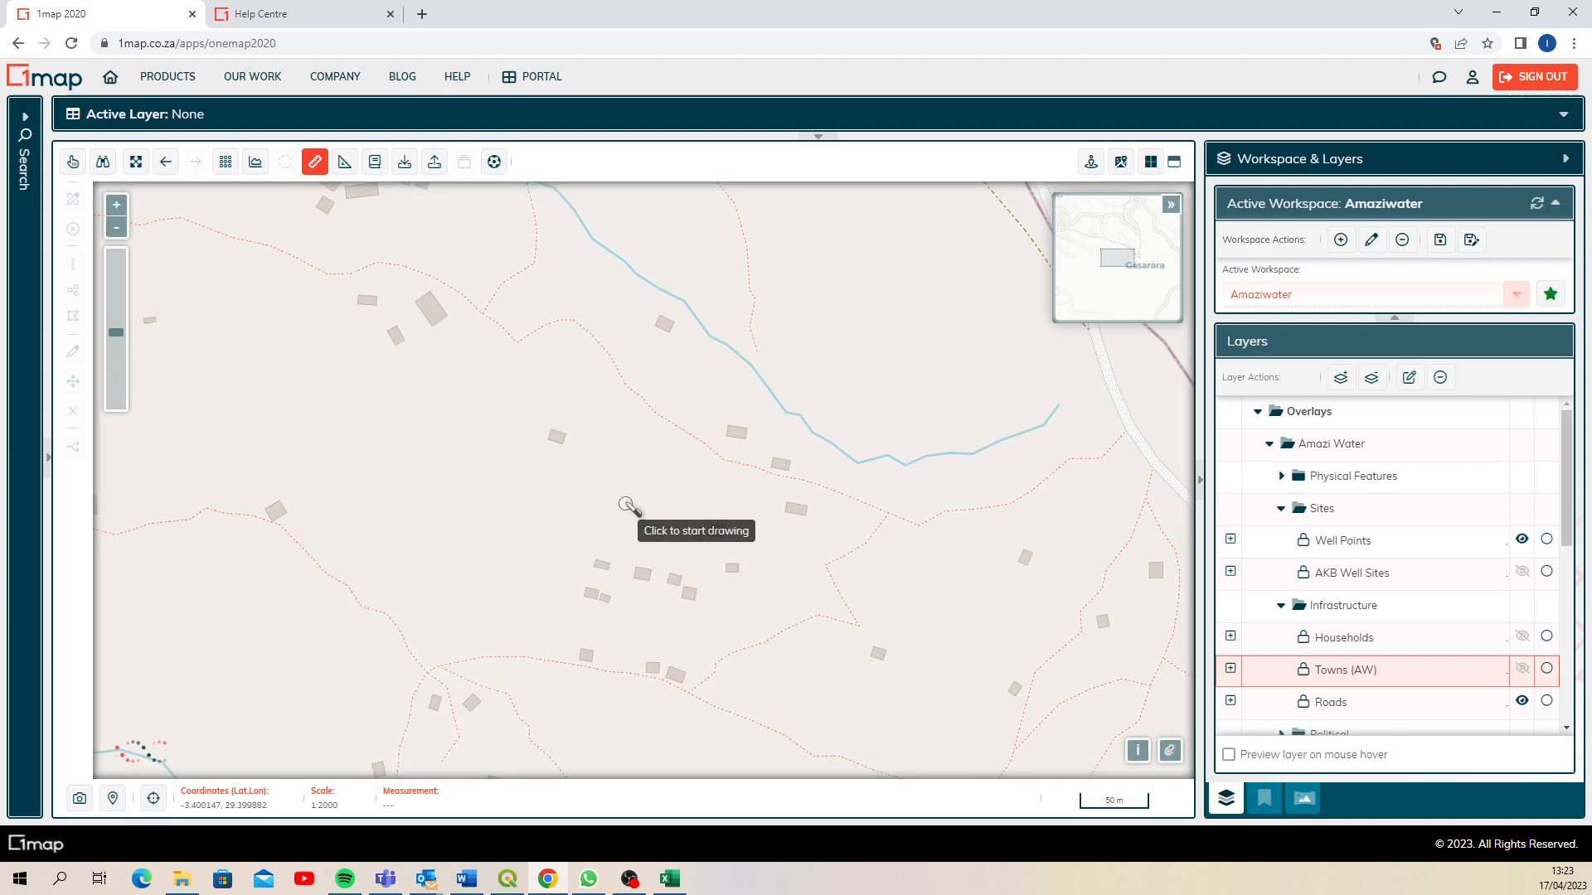
Begin the measuring line at point A and zoom to point B at -3.6, 29.6
click(627, 505)
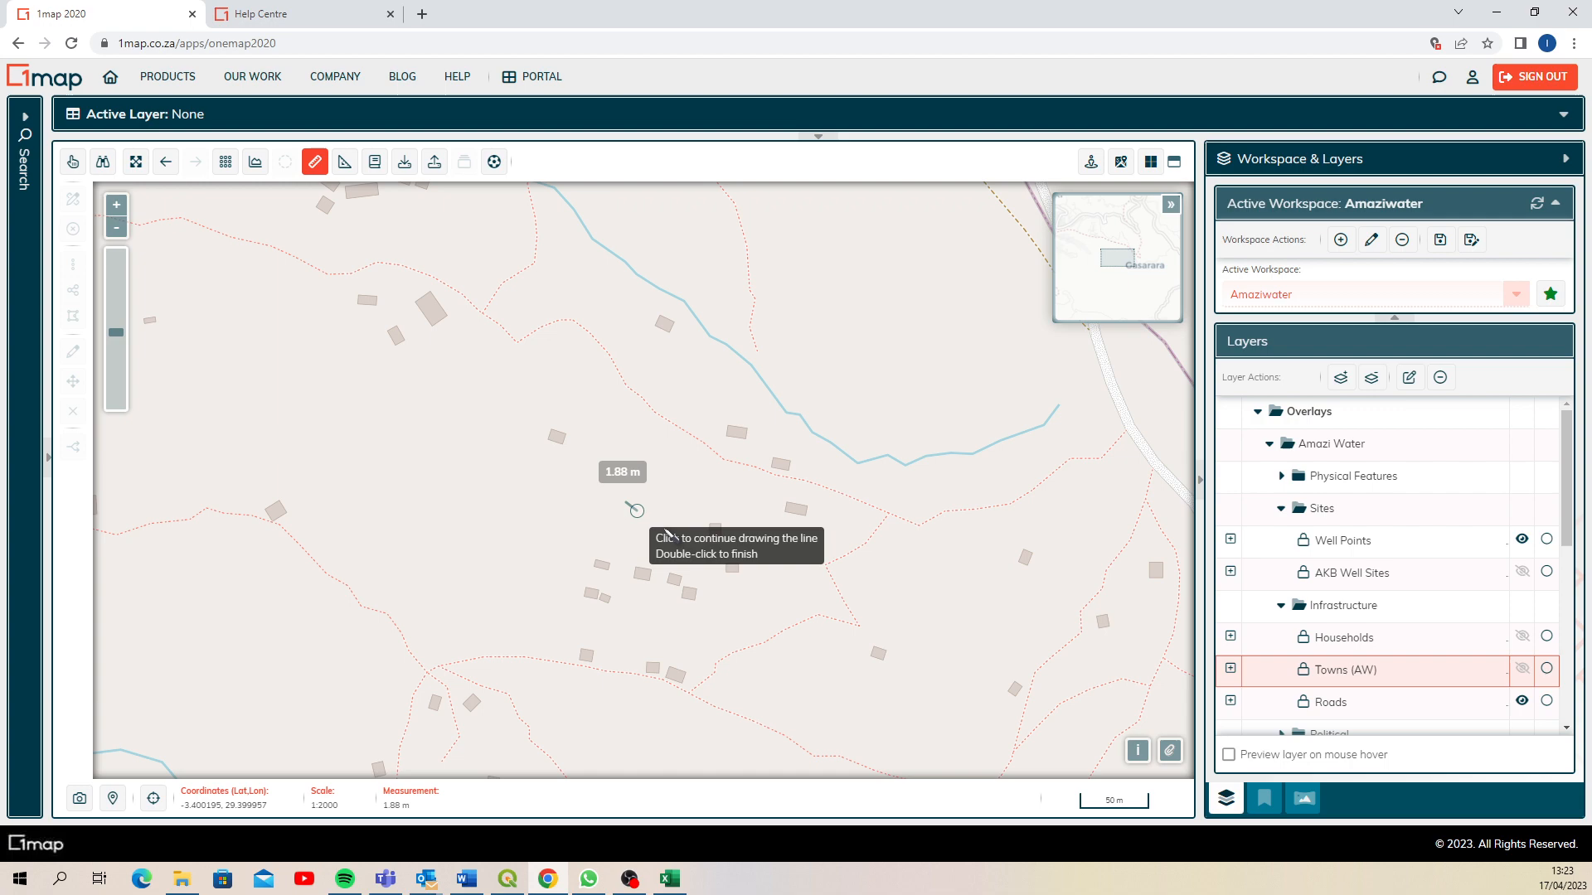
click(841, 608)
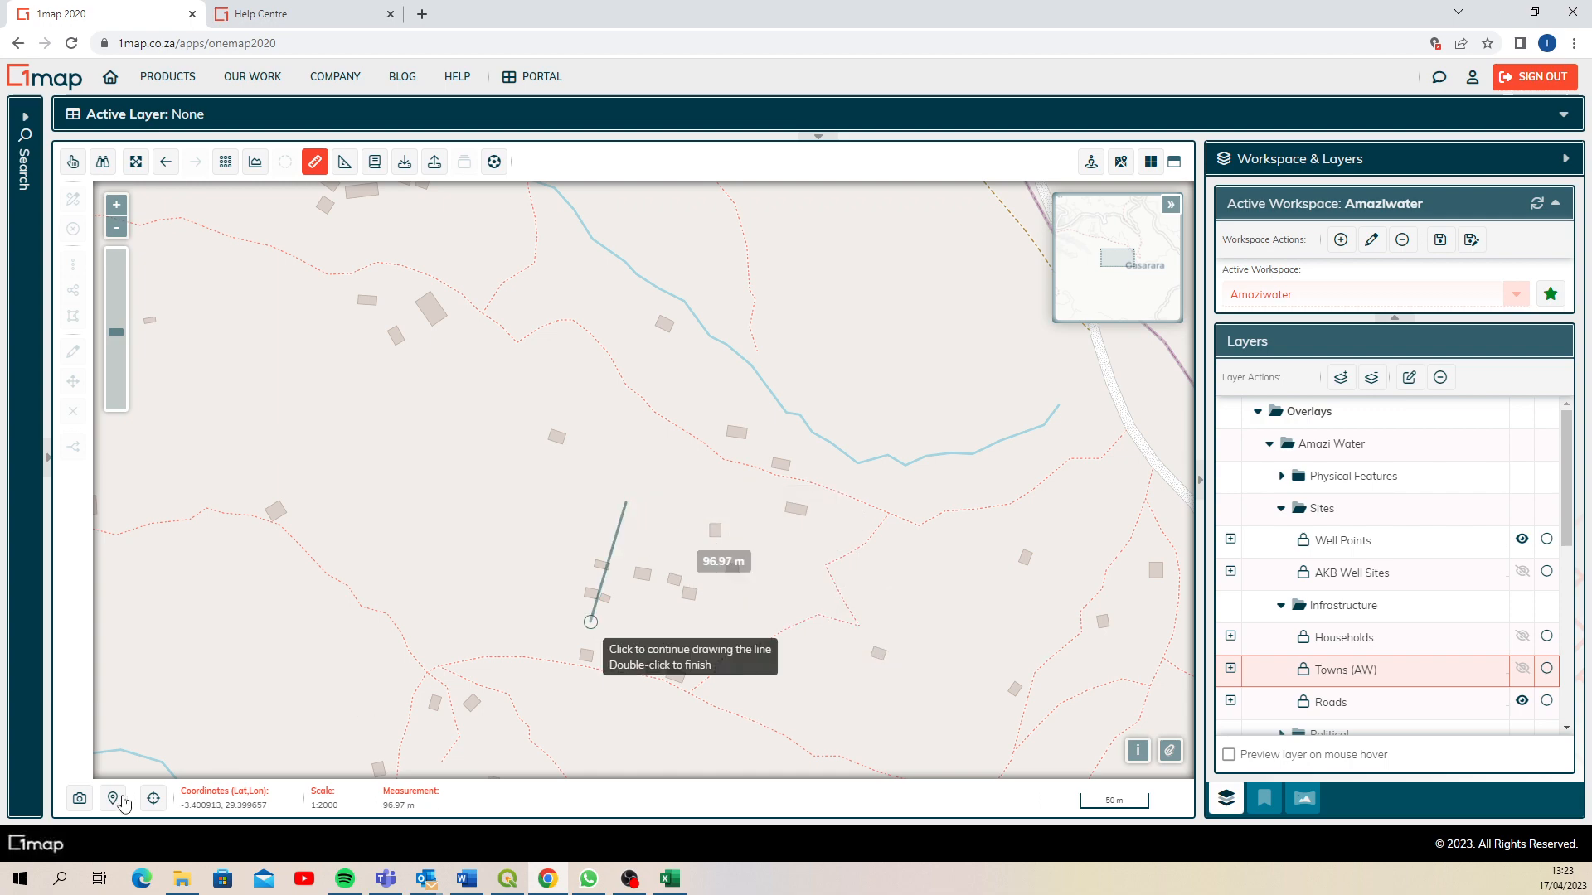
click(153, 798)
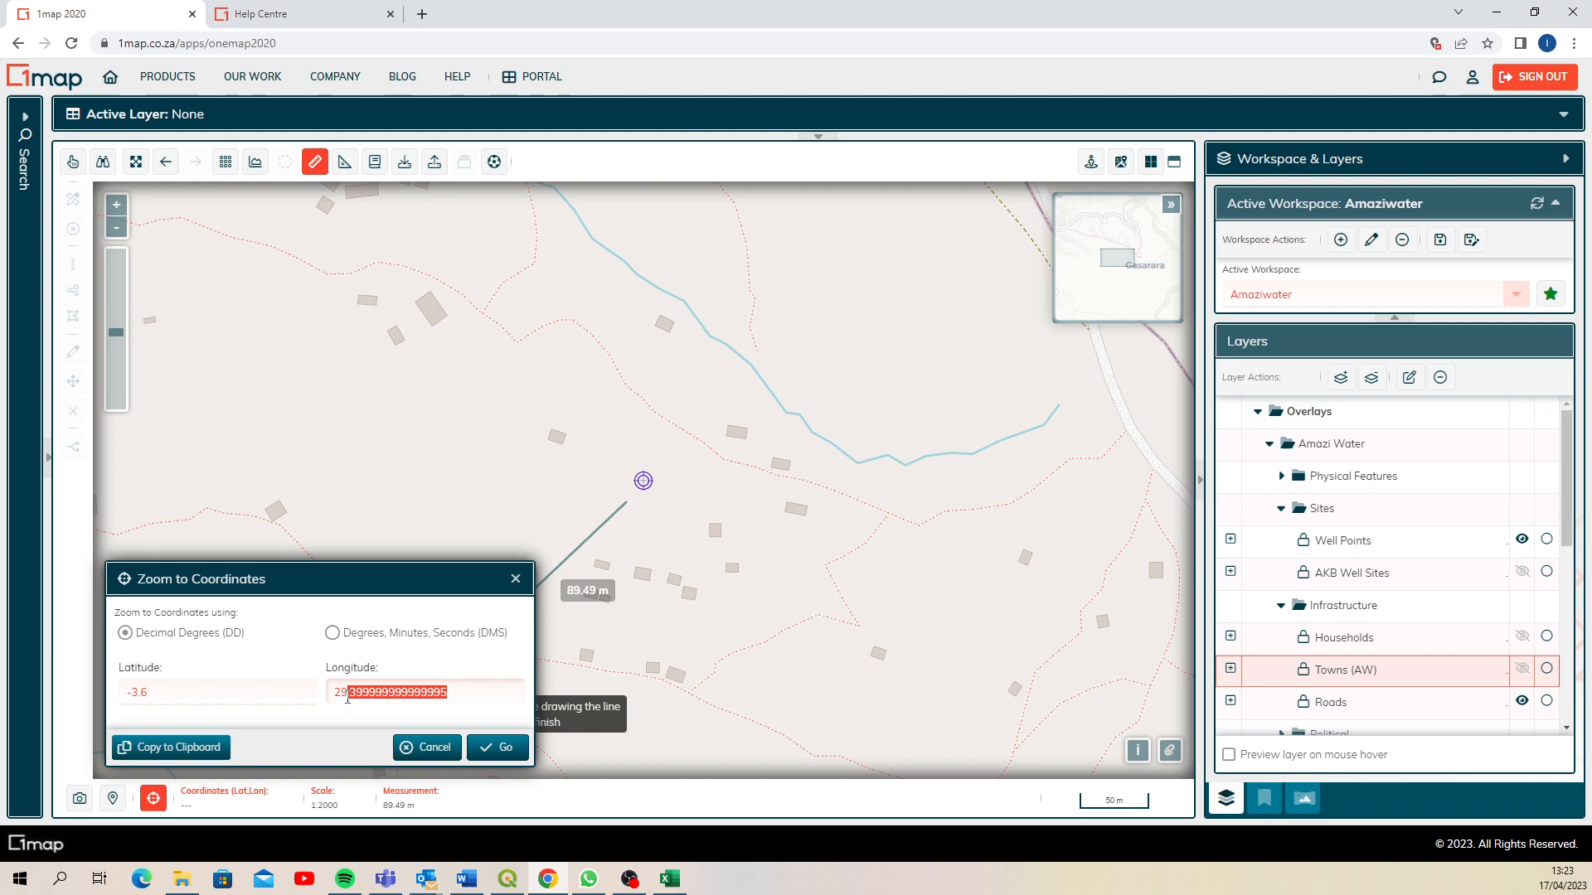
text(29.6)
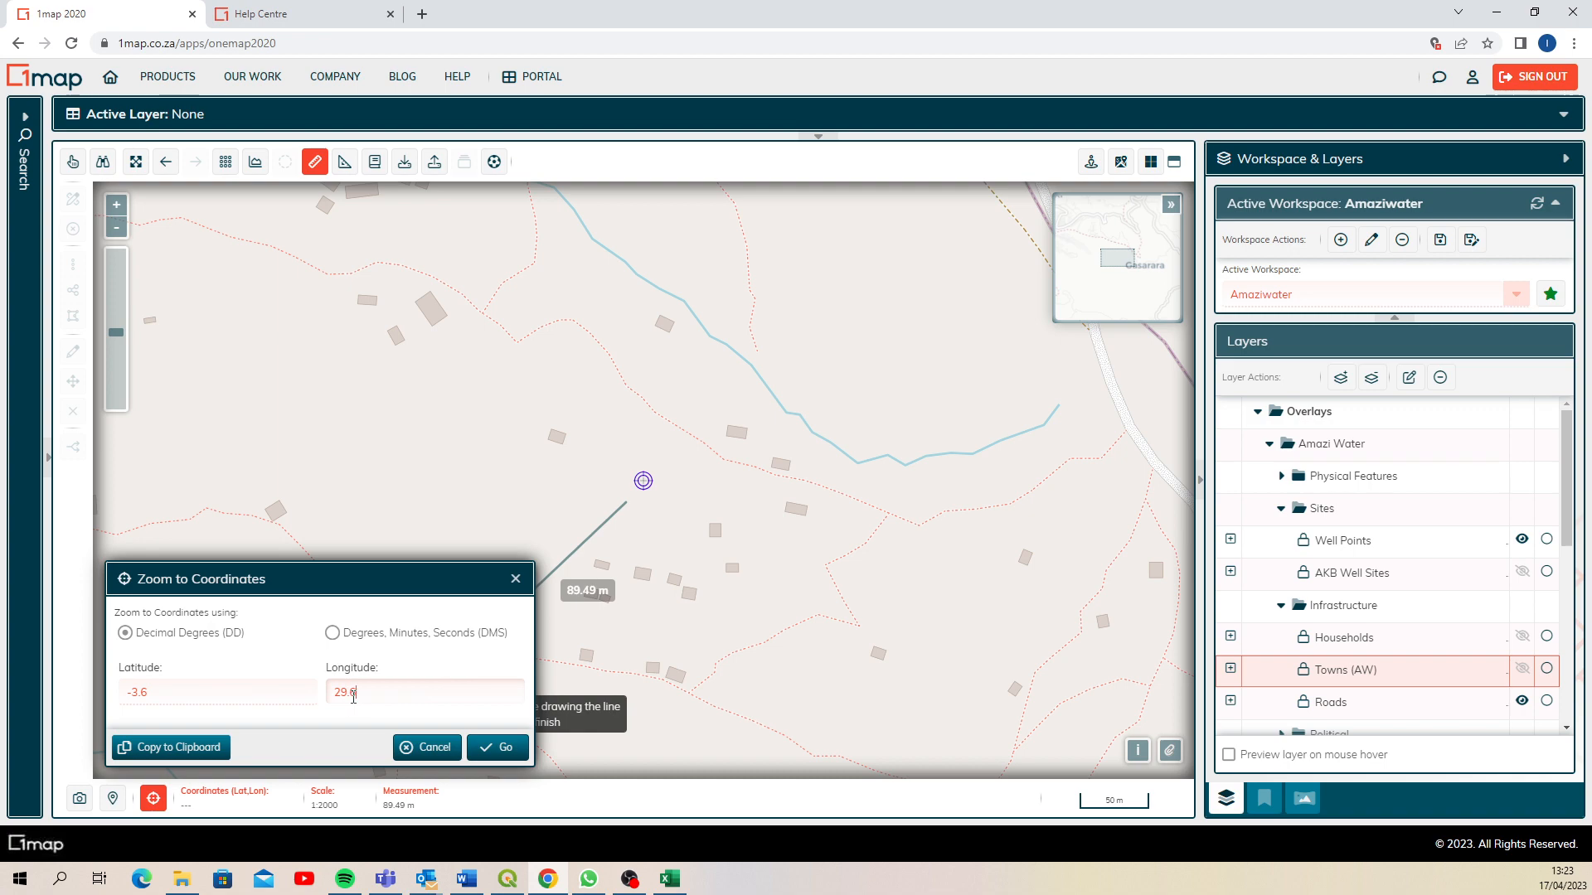
click(496, 748)
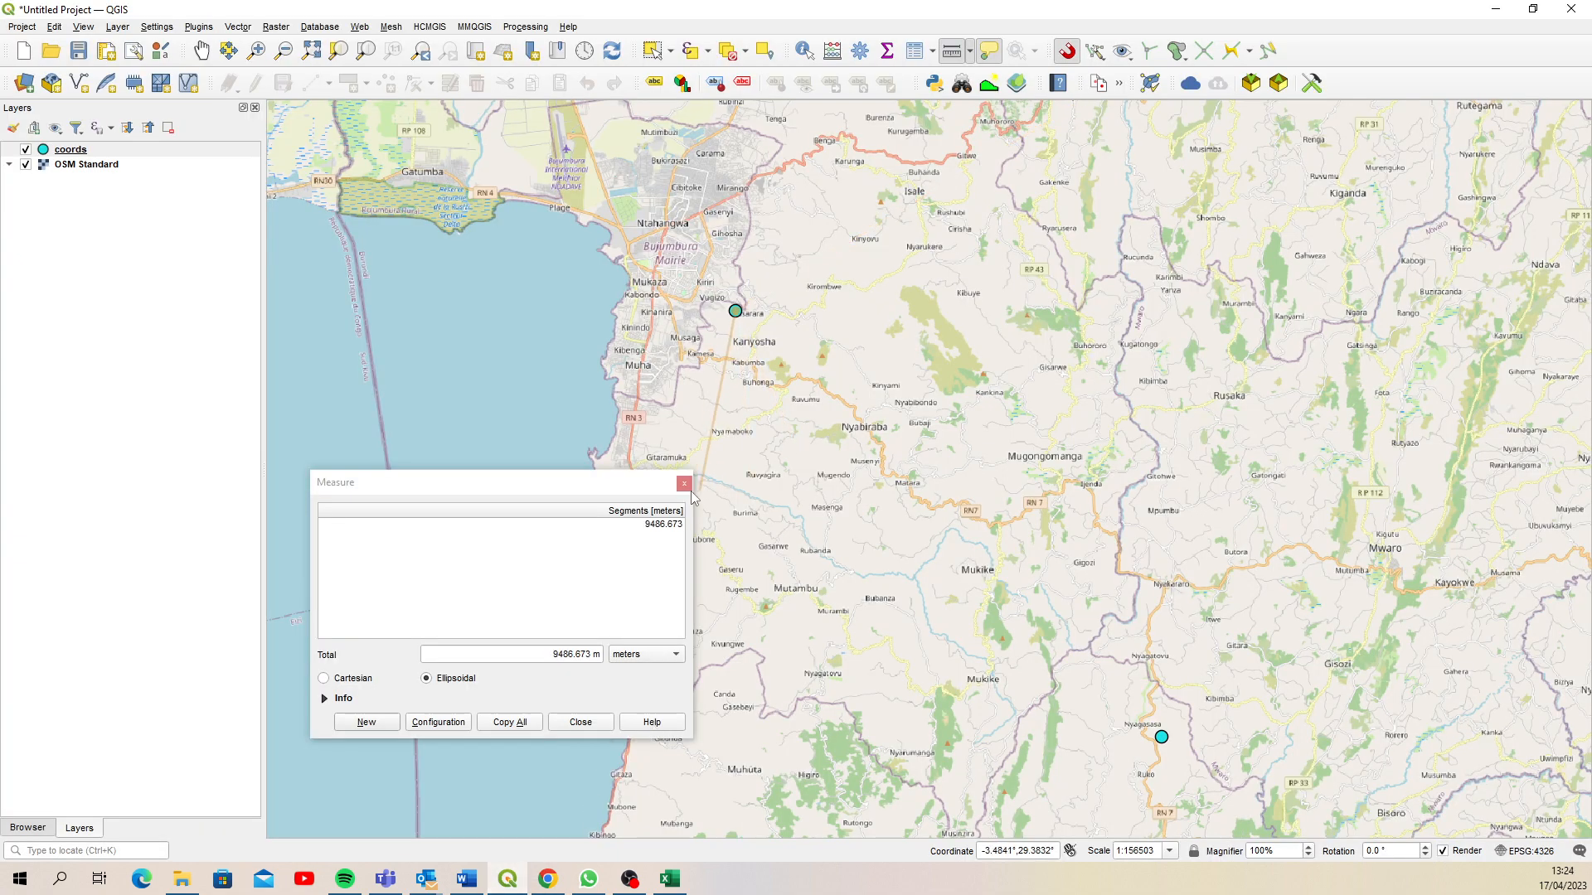
Dismiss the Measure results window, leaving the two coords points on the map
click(683, 482)
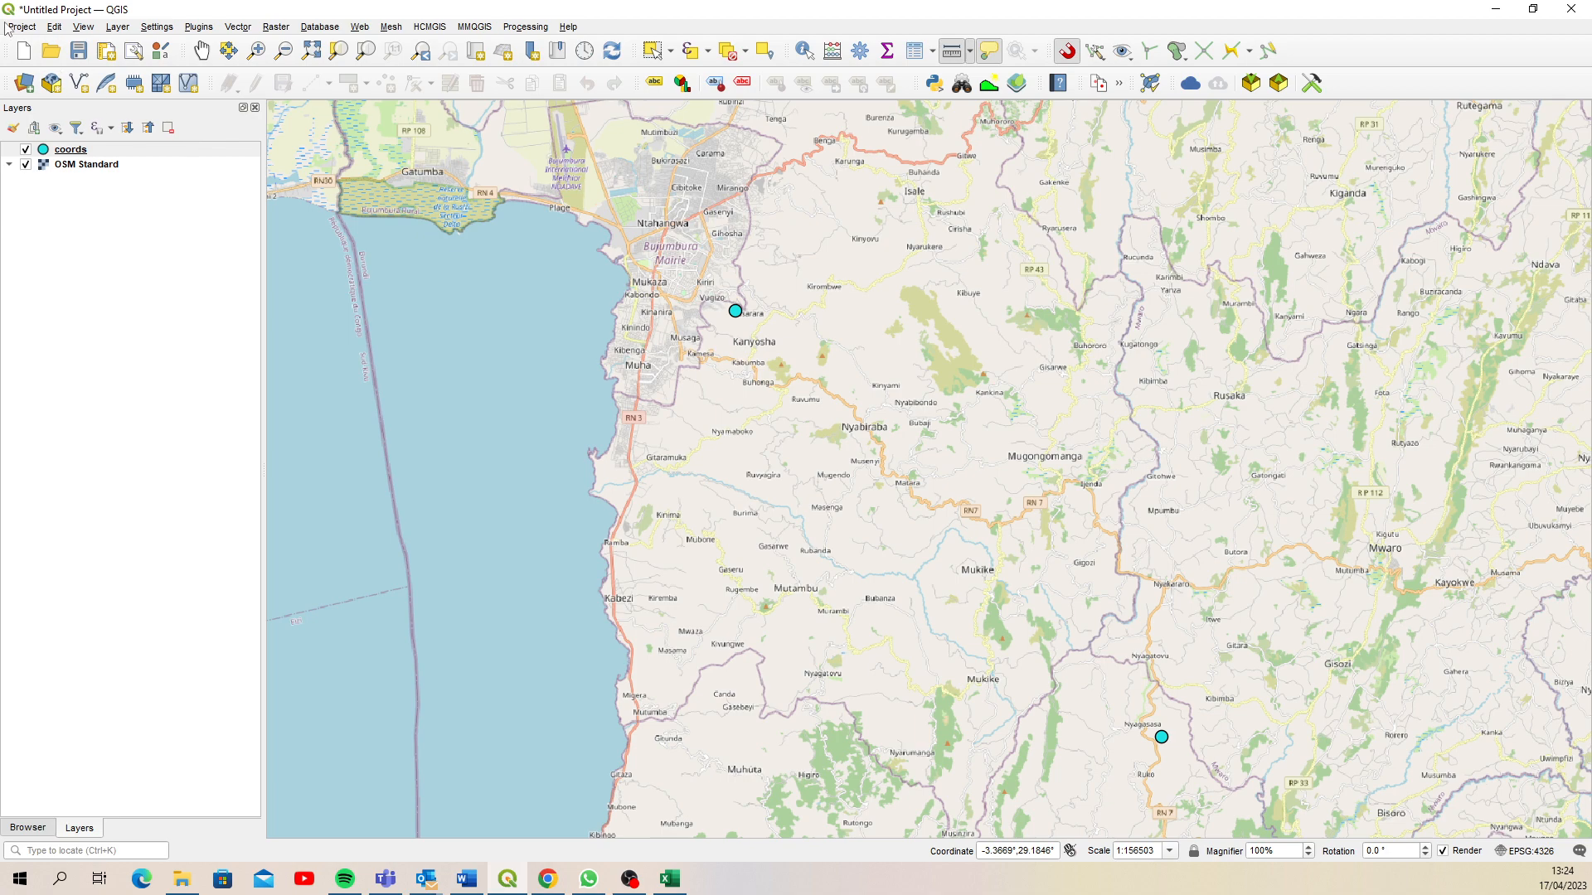
mouse_move(15, 30)
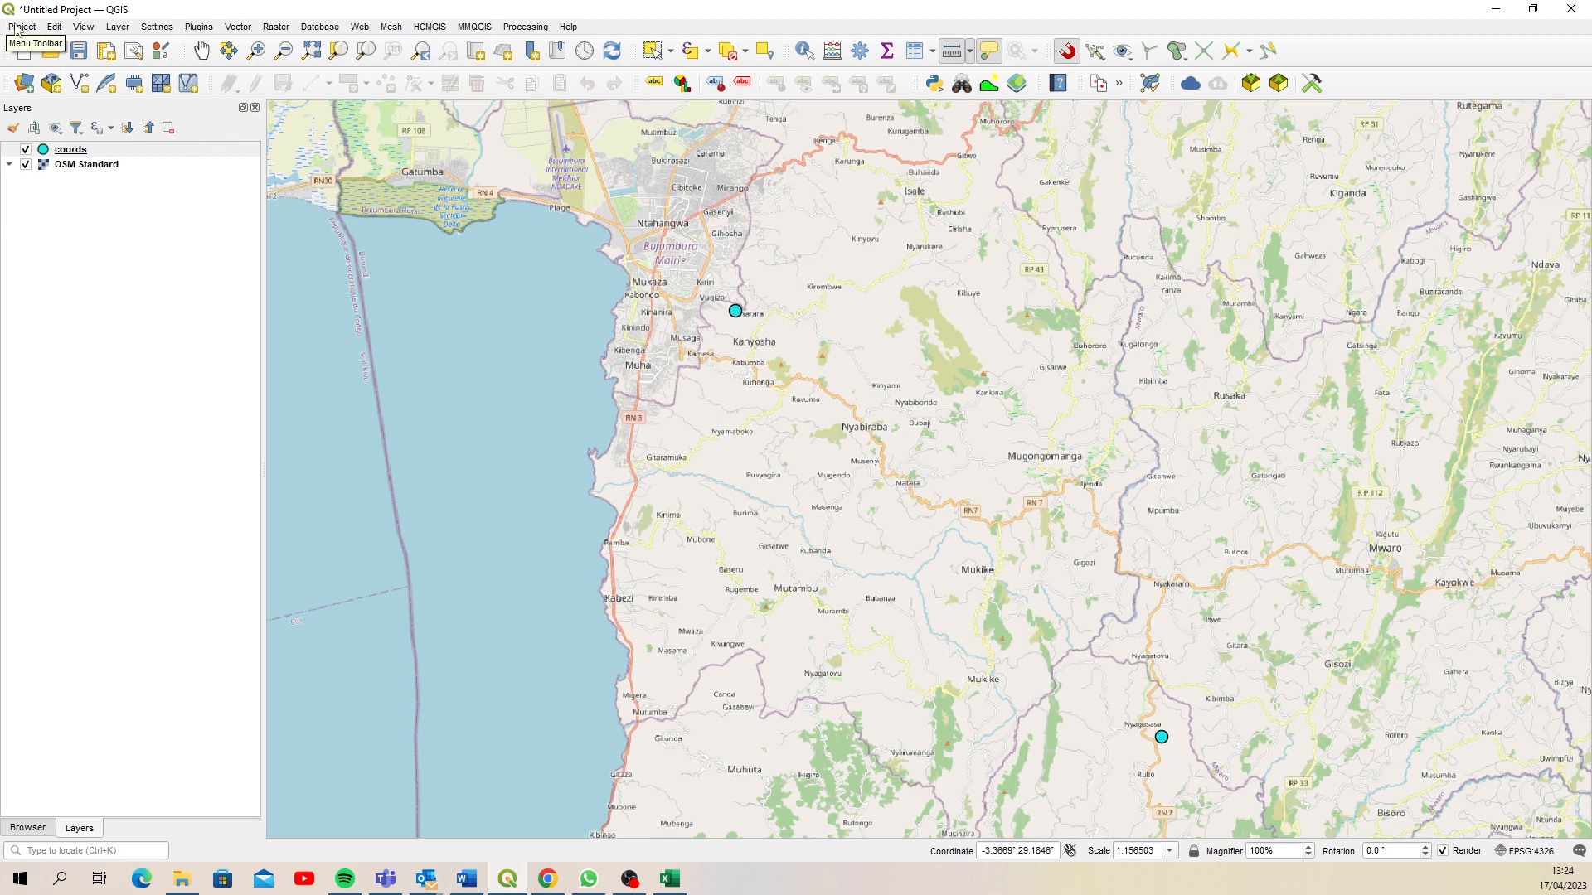
mouse_move(260, 315)
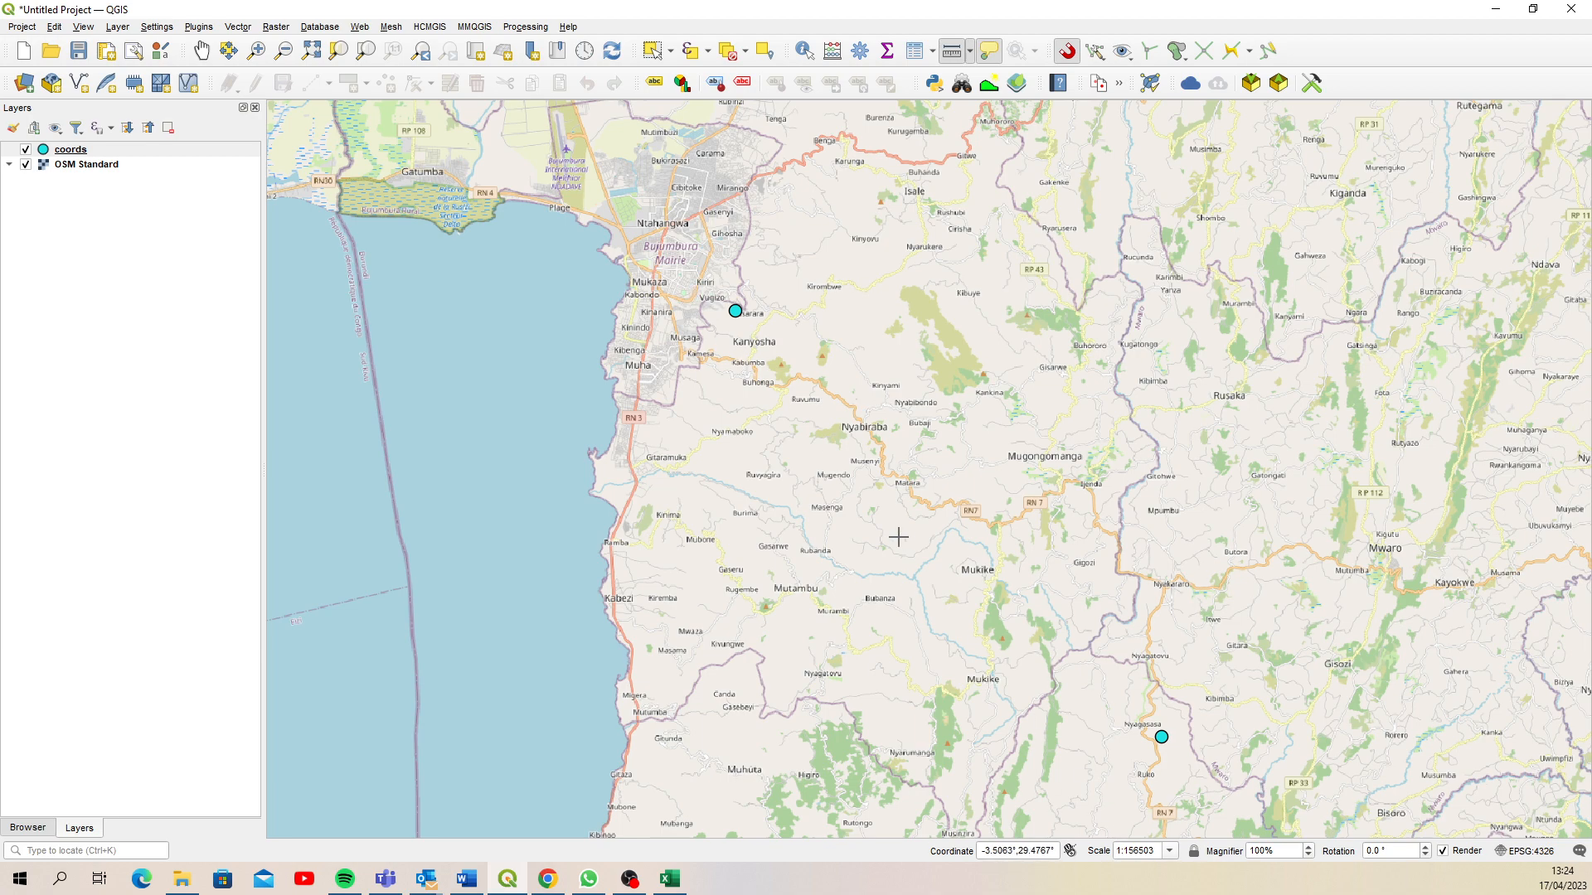
mouse_move(935, 541)
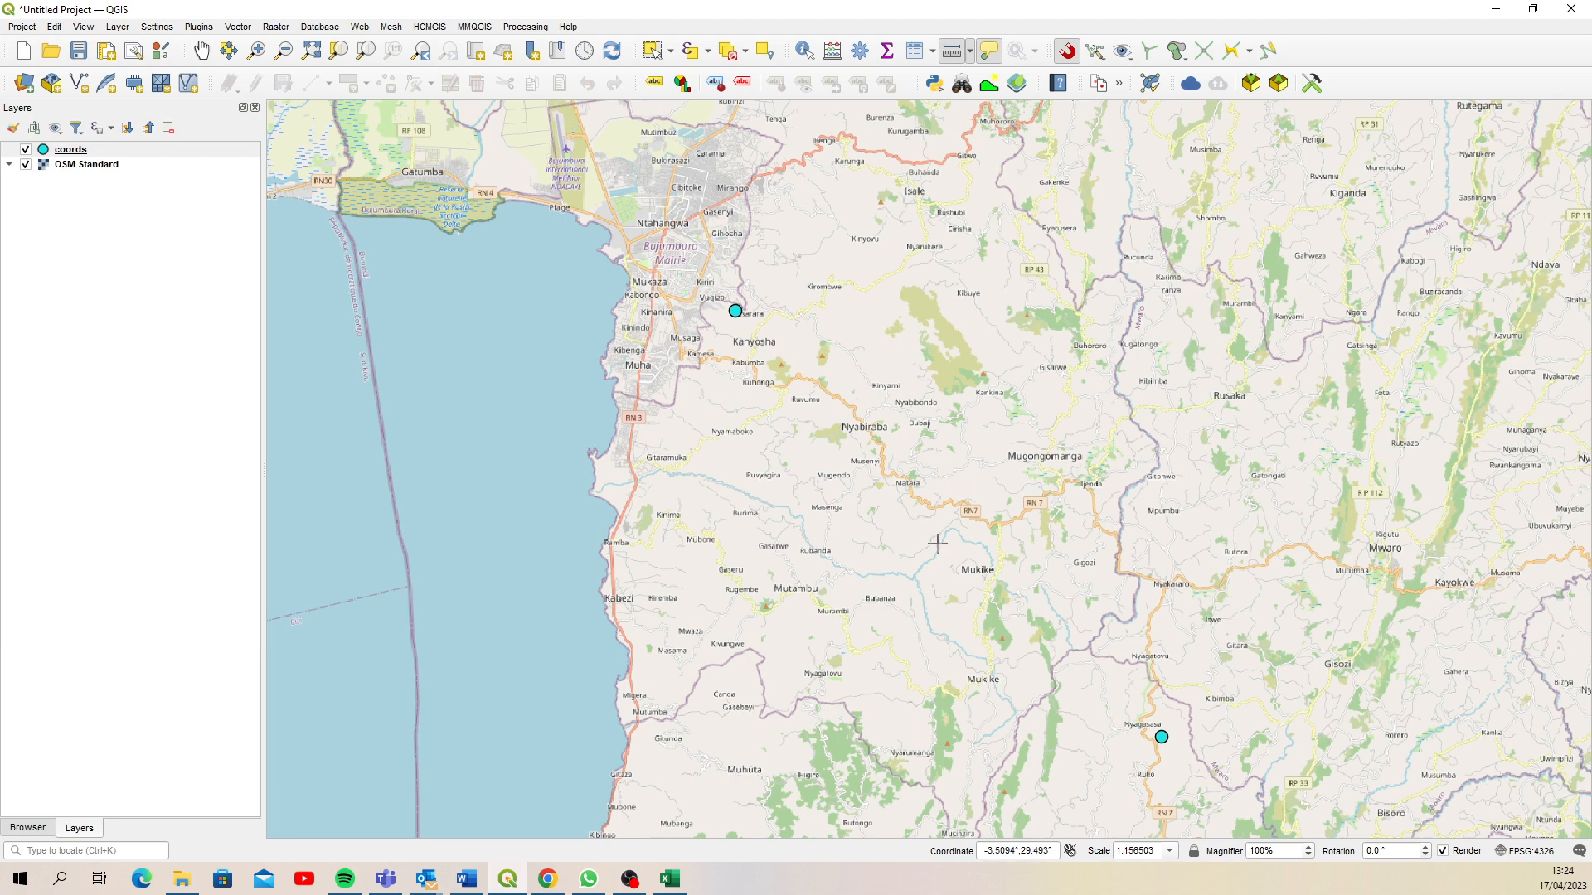
mouse_move(766, 328)
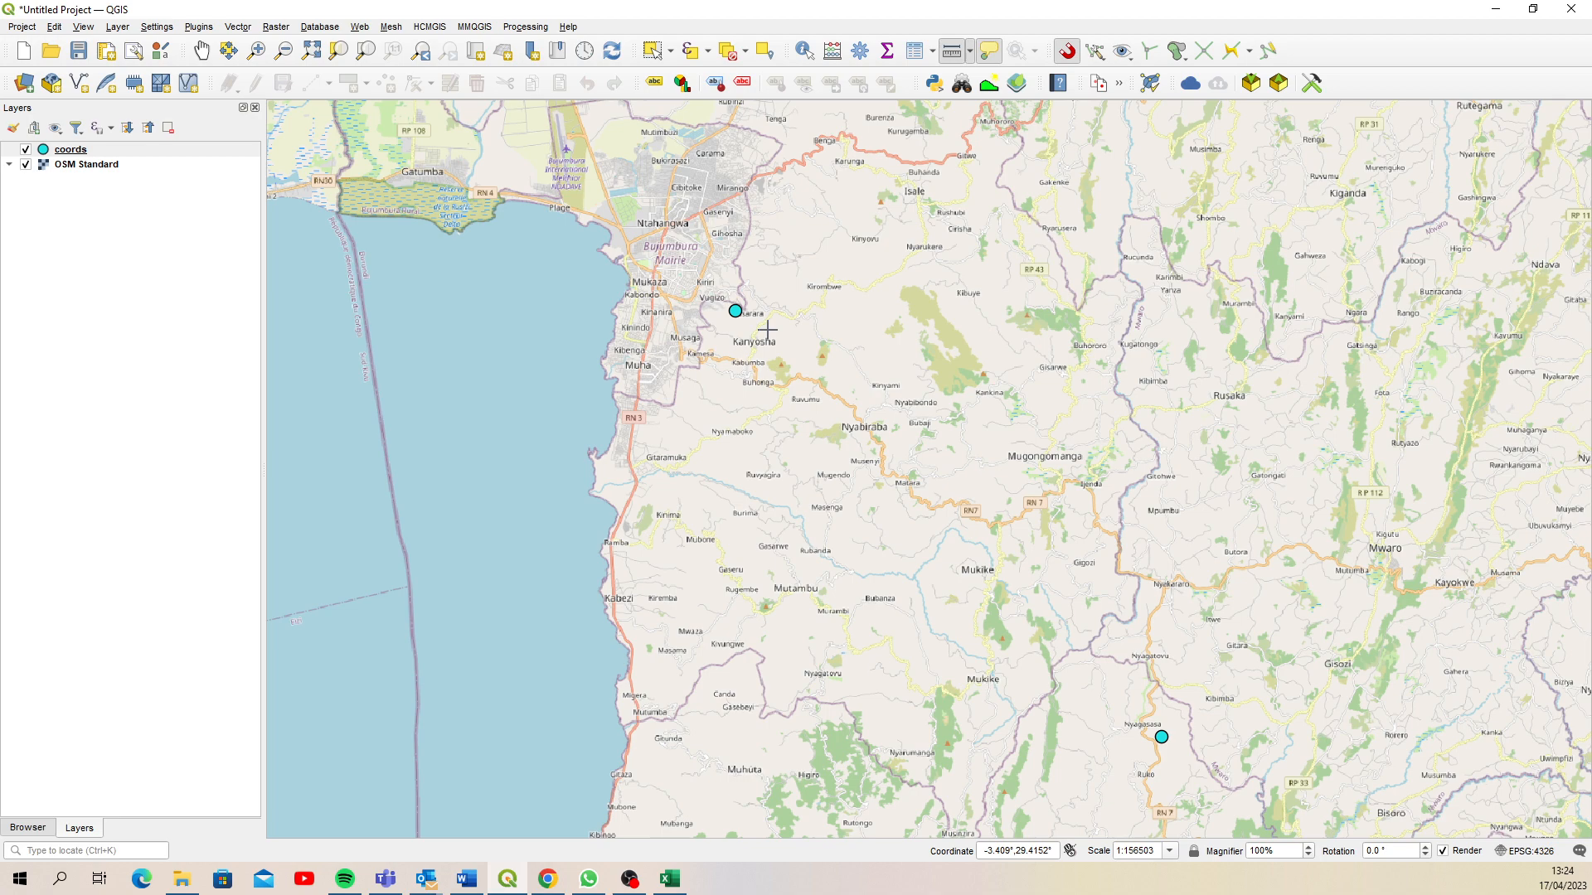
mouse_move(1005, 569)
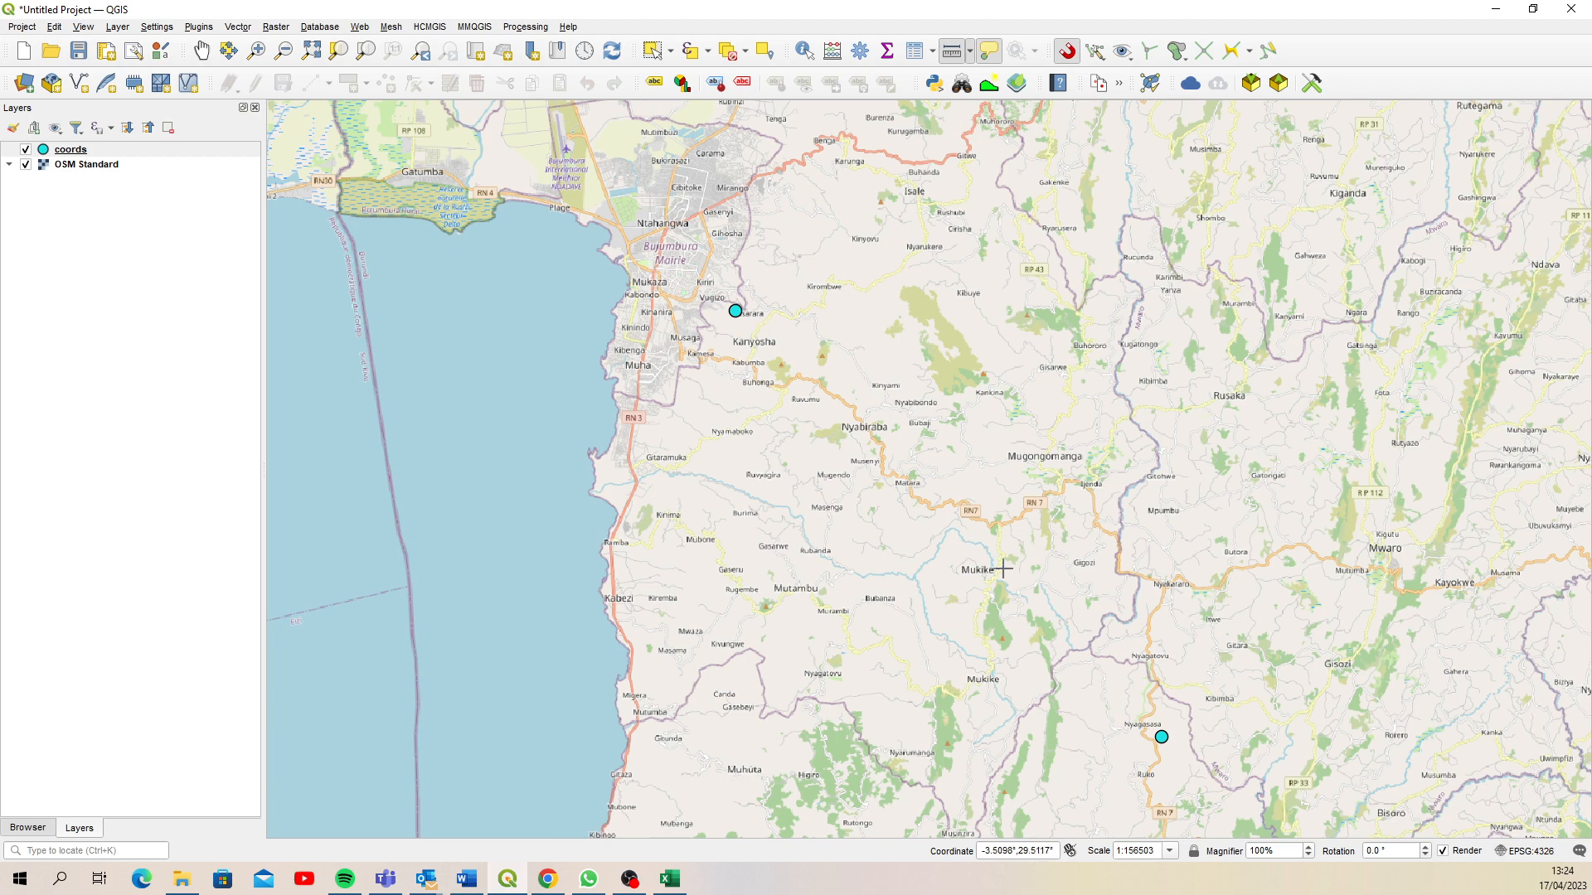